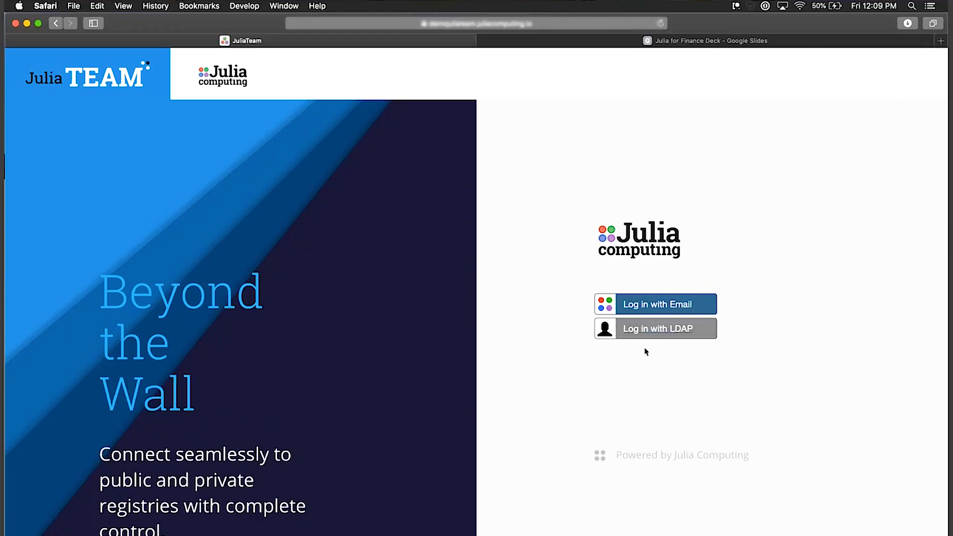
{"action": "mouse_move", "coordinate": [655, 332]}
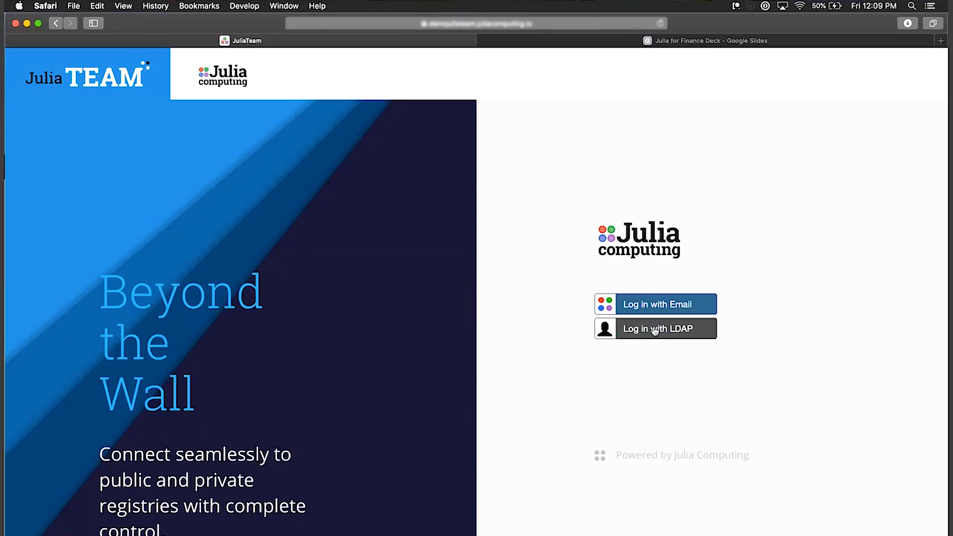
{"action": "mouse_move", "coordinate": [671, 305]}
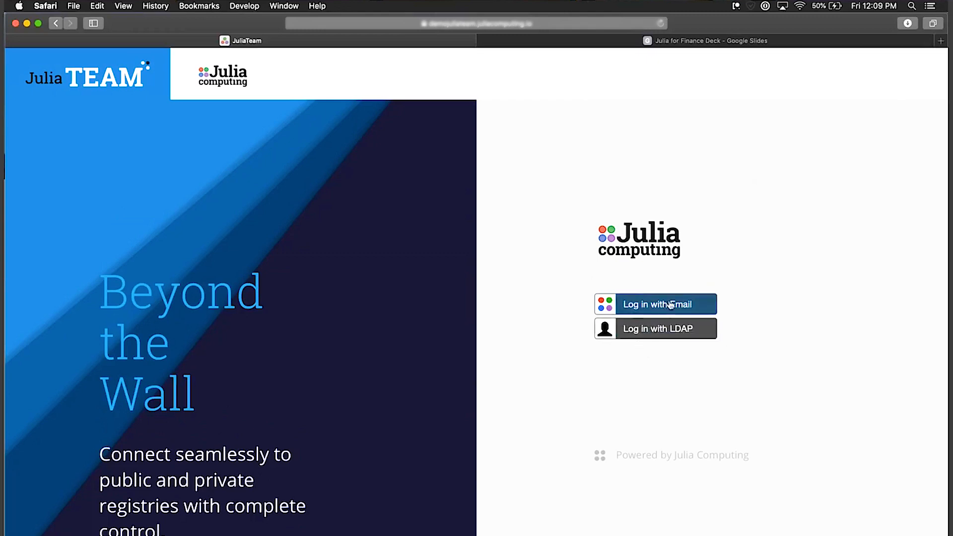
Log in to JuliaTeam using the admin email and password
{"action": "left_click", "coordinate": [665, 304]}
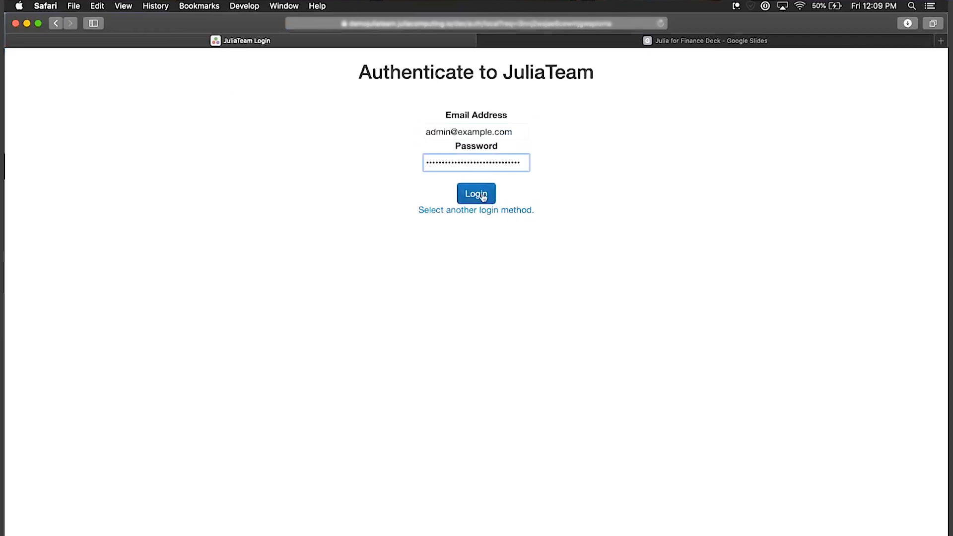
{"action": "left_click", "coordinate": [477, 193]}
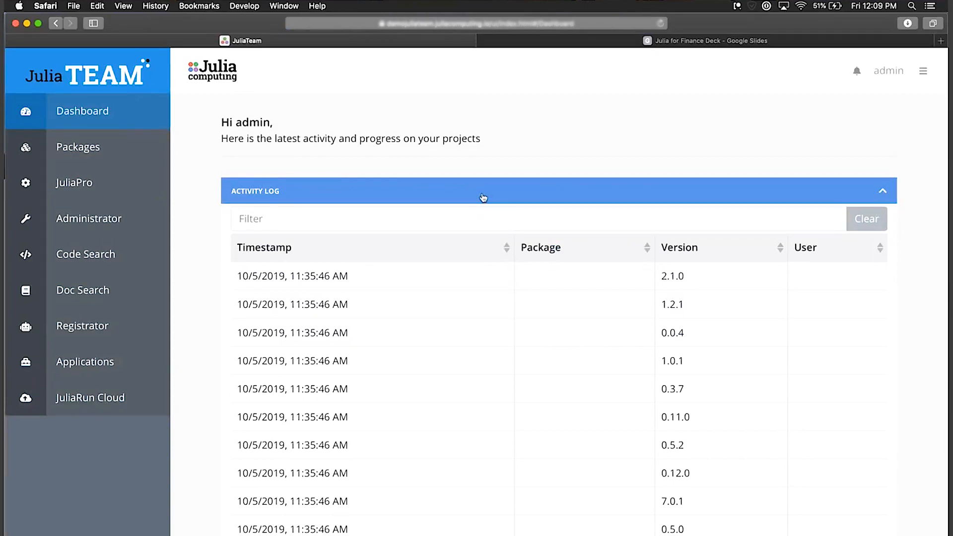
{"action": "mouse_move", "coordinate": [478, 198]}
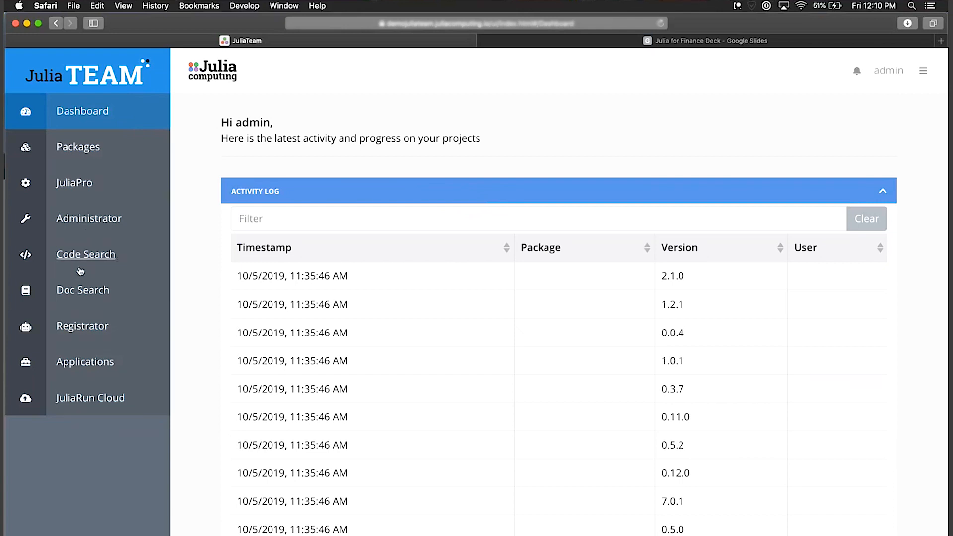
{"action": "mouse_move", "coordinate": [99, 276]}
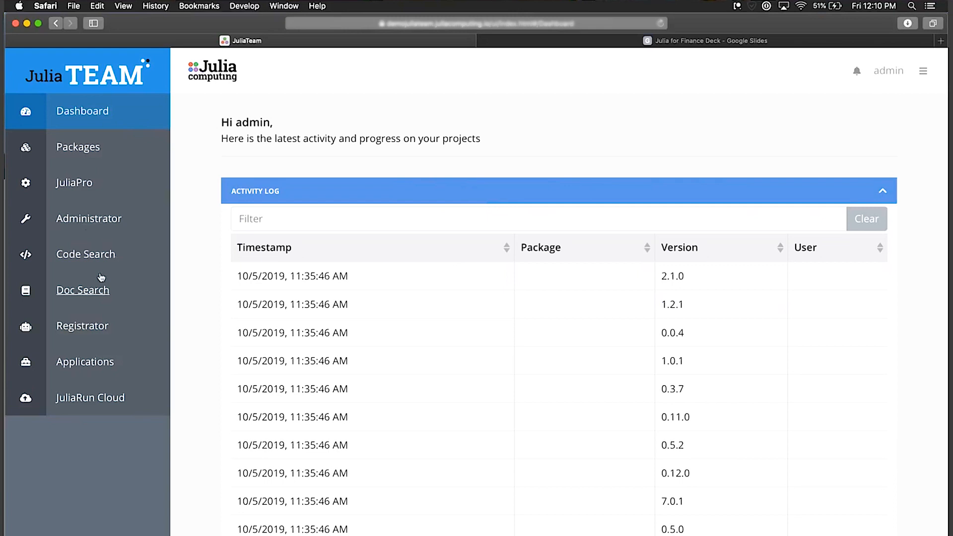
Search package documentation for 'boost', listing XGBoost's Readme first and Clipper
{"action": "left_click", "coordinate": [83, 290]}
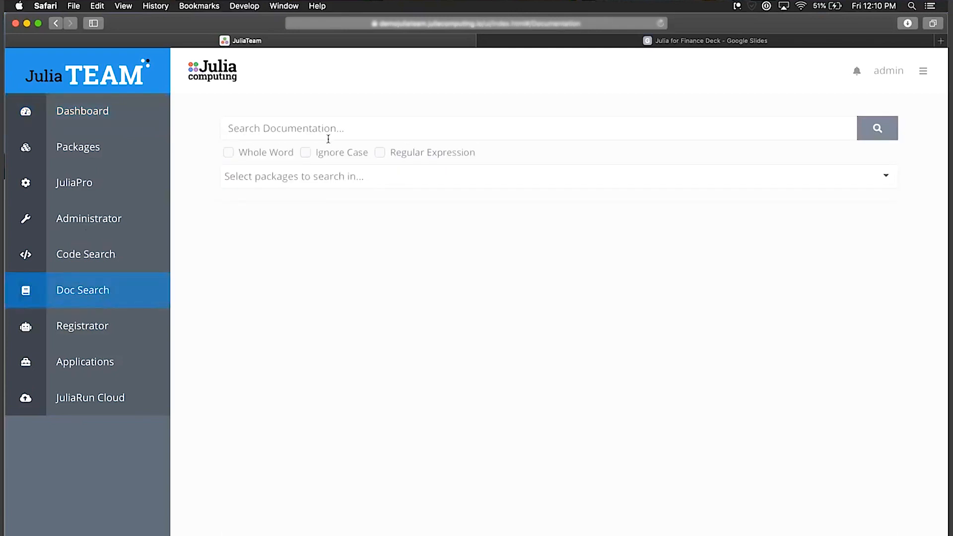
{"action": "type", "text": "xg"}
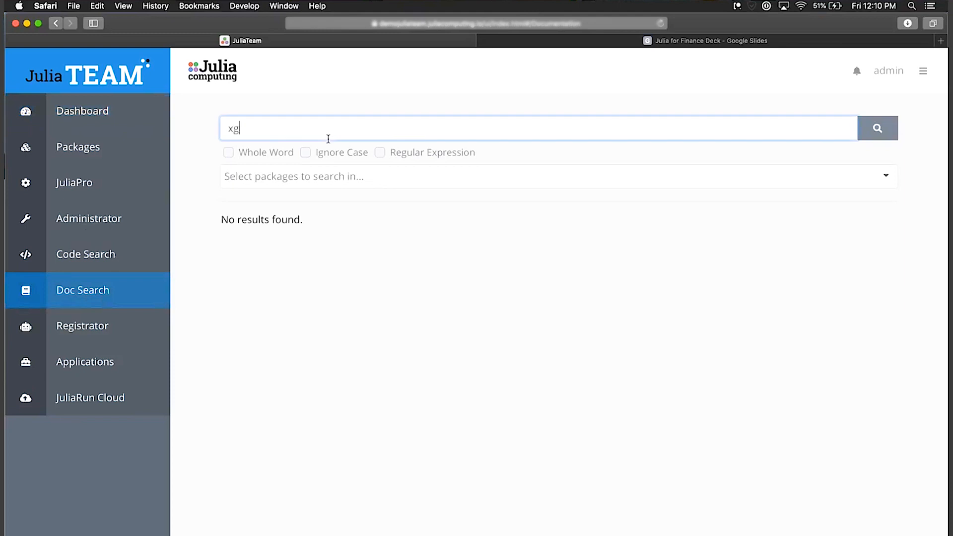
{"action": "key", "text": "backspace"}
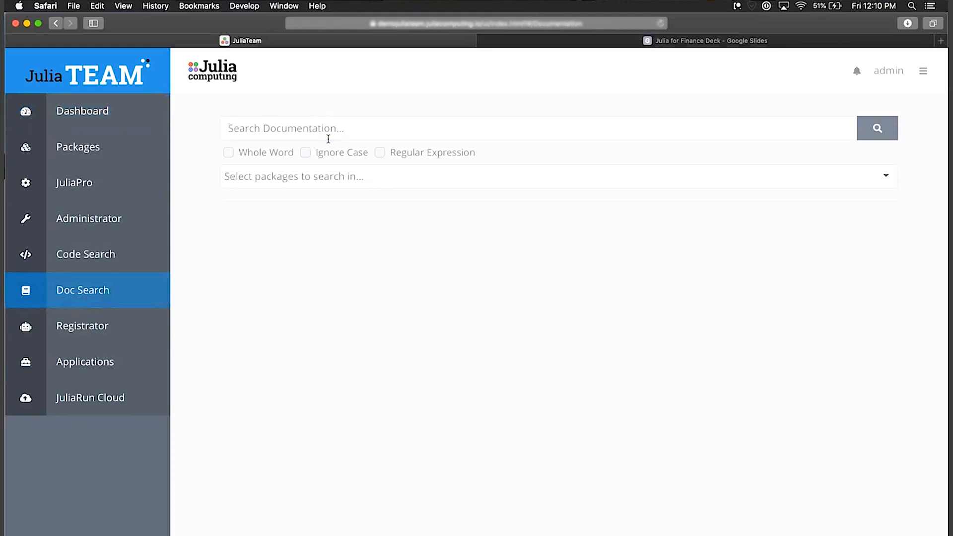
{"action": "mouse_move", "coordinate": [360, 120]}
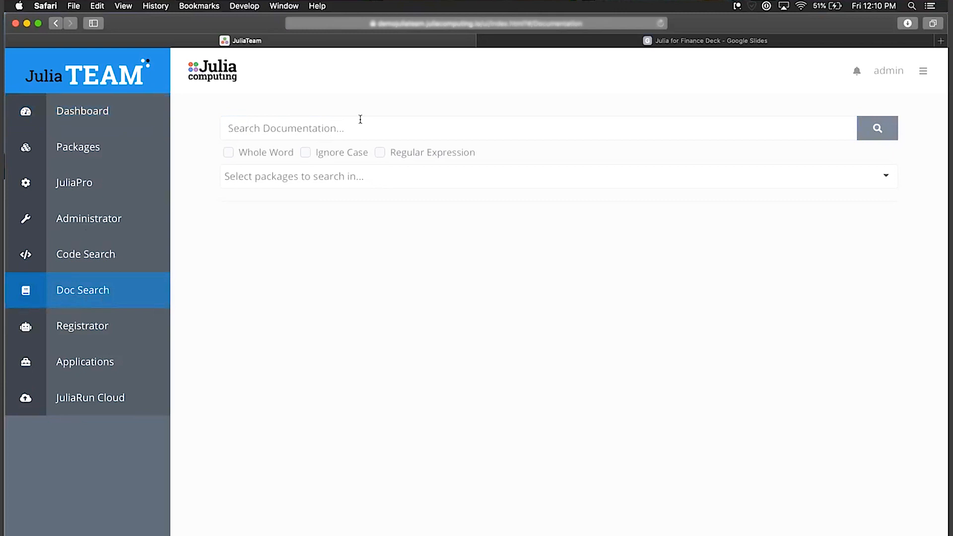
{"action": "type", "text": "xgboost"}
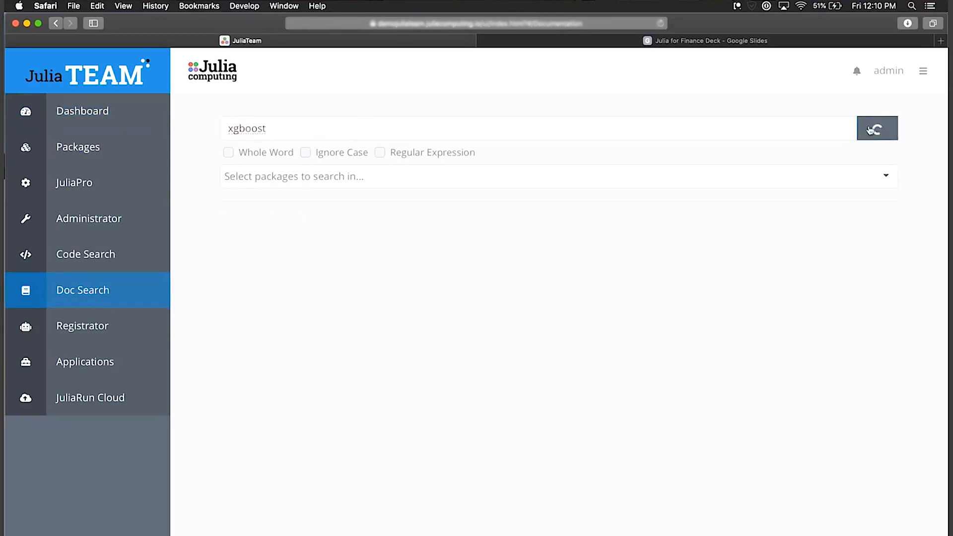
{"action": "left_click", "coordinate": [878, 128]}
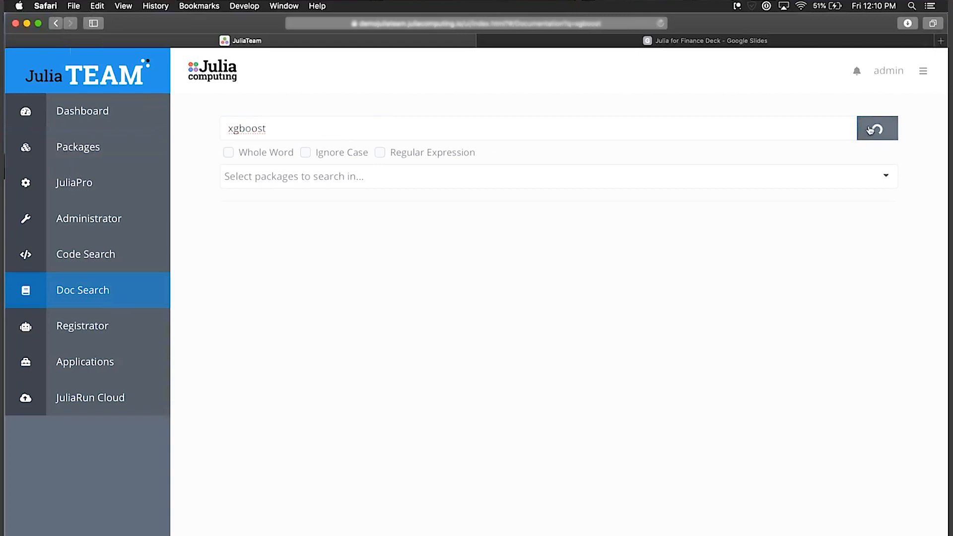
{"action": "left_click", "coordinate": [878, 128]}
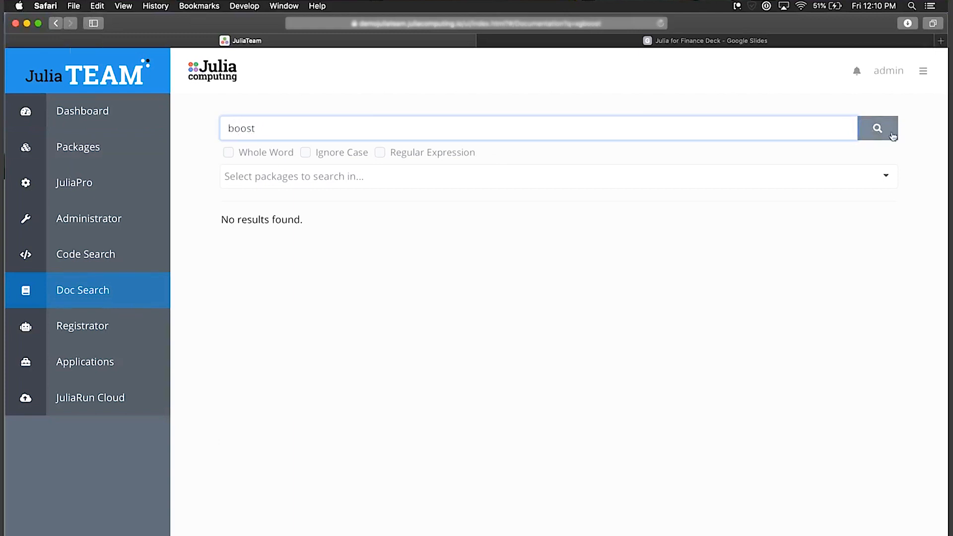
{"action": "left_click", "coordinate": [877, 128]}
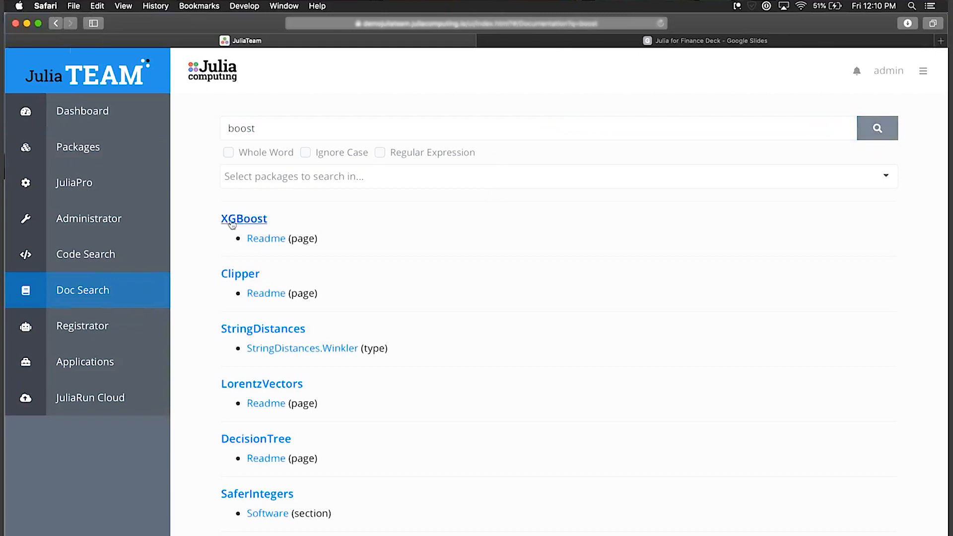
{"action": "mouse_move", "coordinate": [282, 244]}
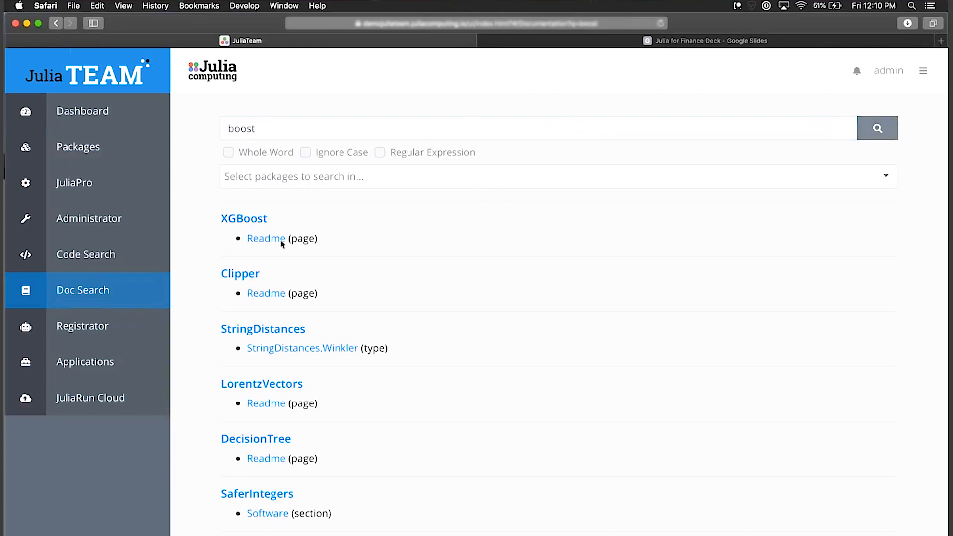
{"action": "mouse_move", "coordinate": [264, 243]}
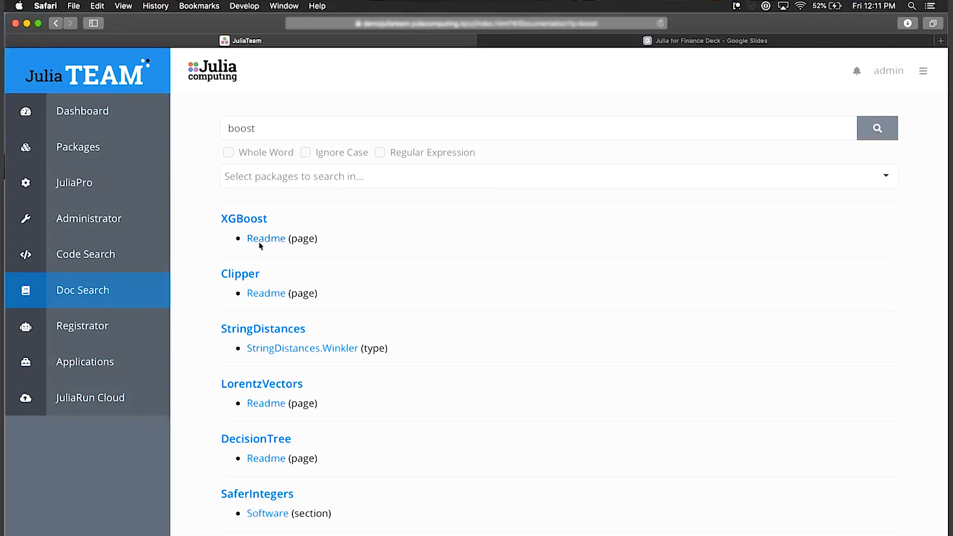
{"action": "left_click", "coordinate": [266, 238]}
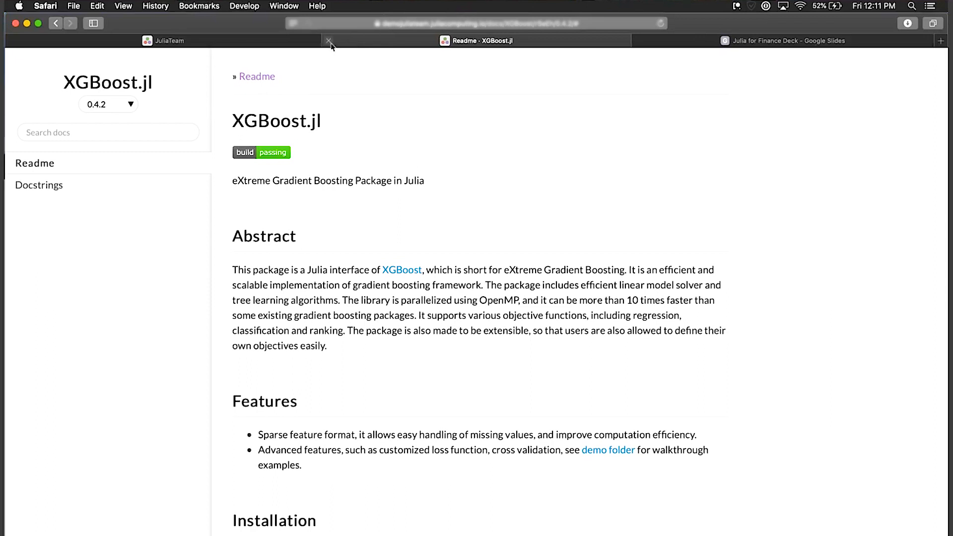
{"action": "mouse_move", "coordinate": [329, 40]}
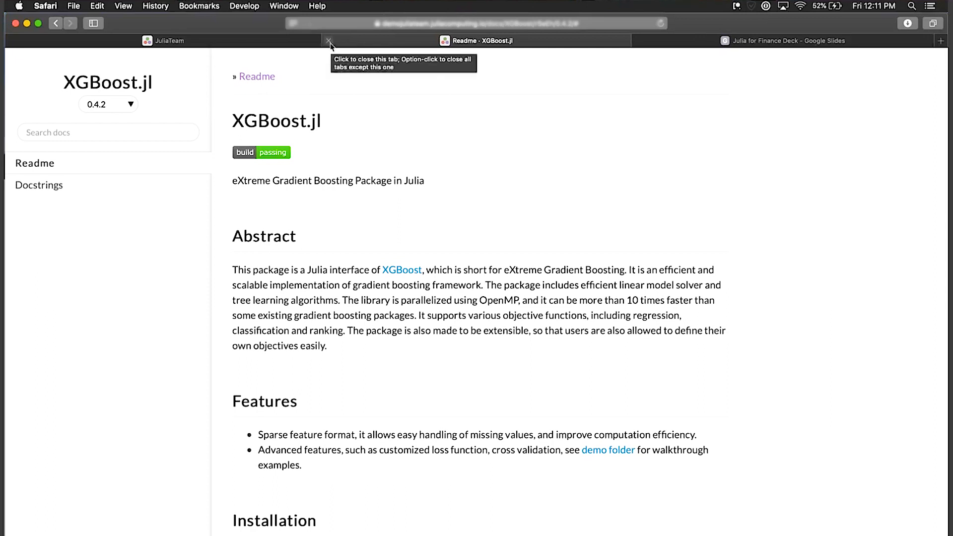
{"action": "left_click", "coordinate": [328, 41]}
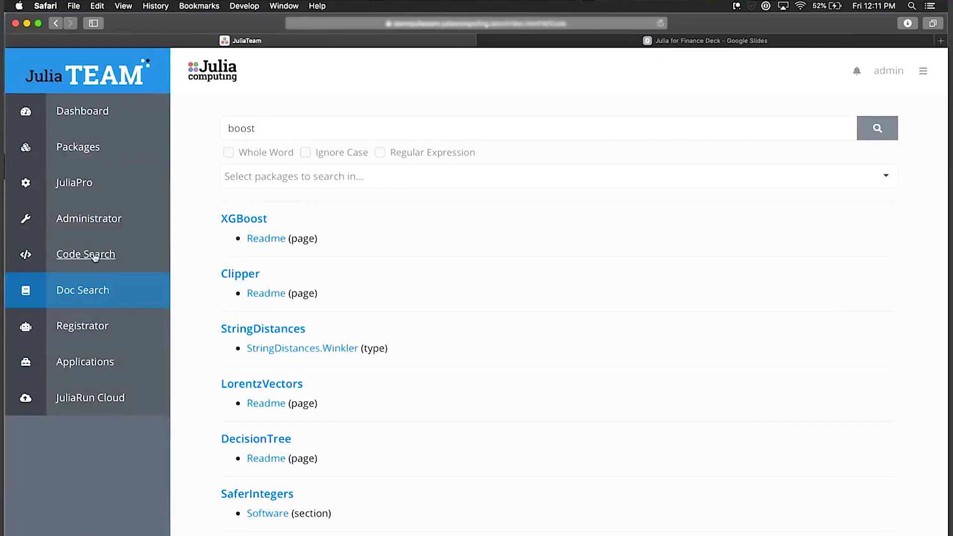
Open Code Search with whole-word and regular-expression matching enabled
{"action": "left_click", "coordinate": [86, 254]}
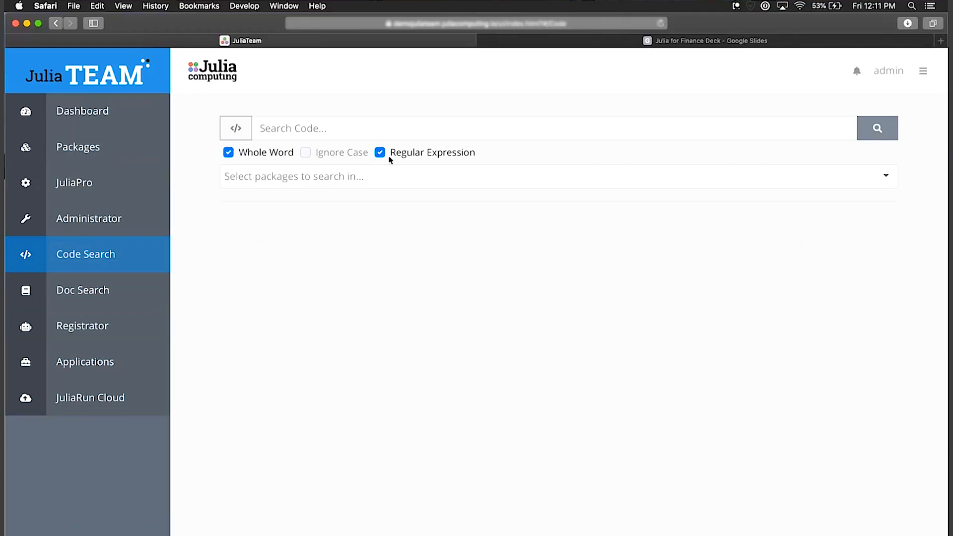
{"action": "mouse_move", "coordinate": [87, 177]}
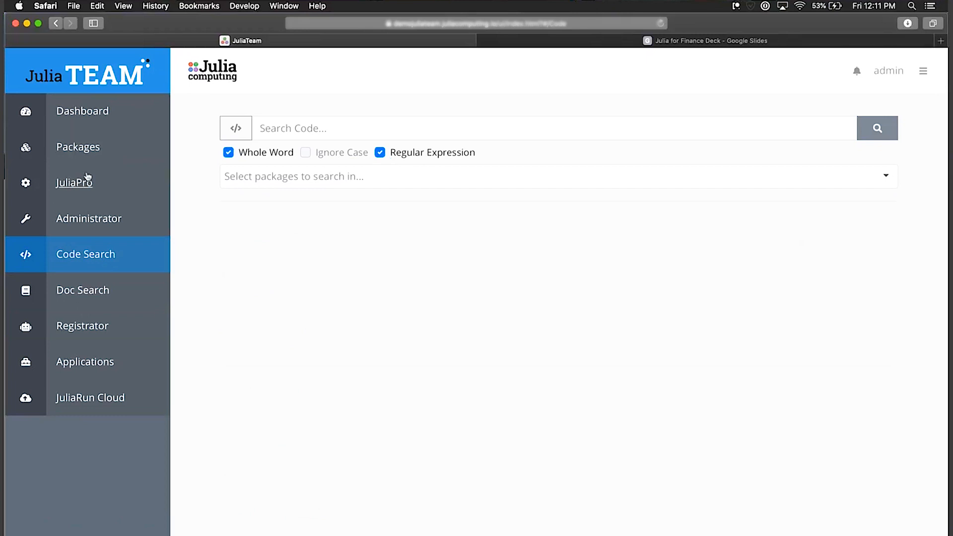
Open the JuliaPro downloads page listing Linux, Windows and Mac binaries
{"action": "left_click", "coordinate": [74, 183]}
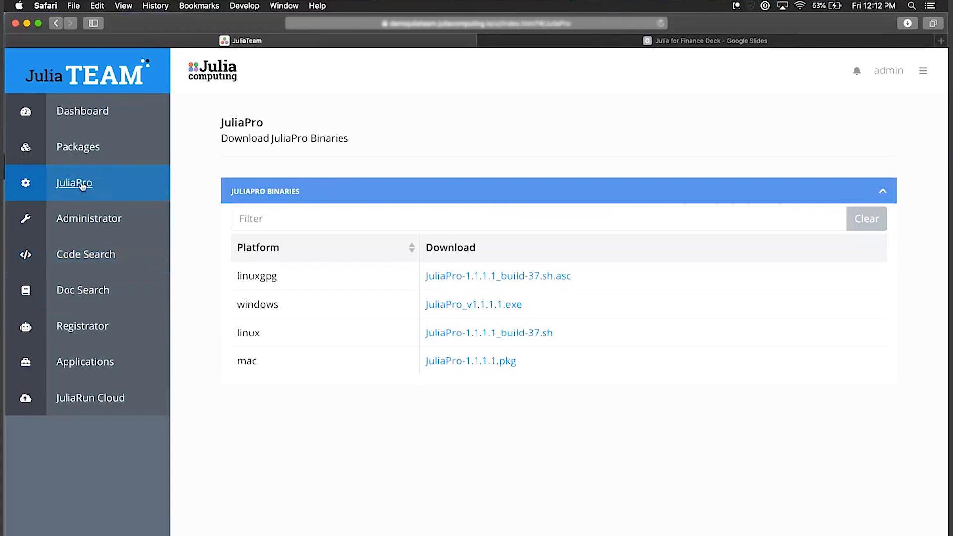
{"action": "mouse_move", "coordinate": [451, 366]}
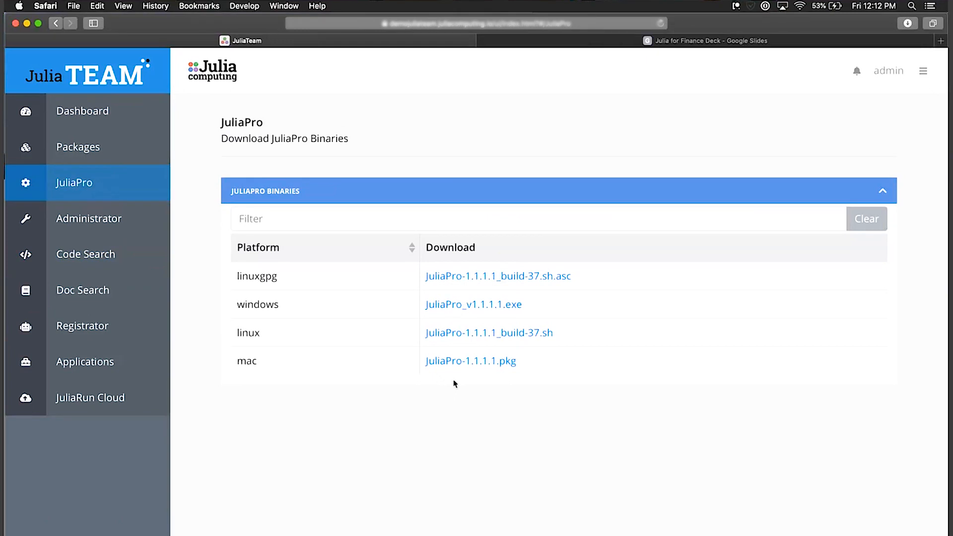
{"action": "mouse_move", "coordinate": [173, 212]}
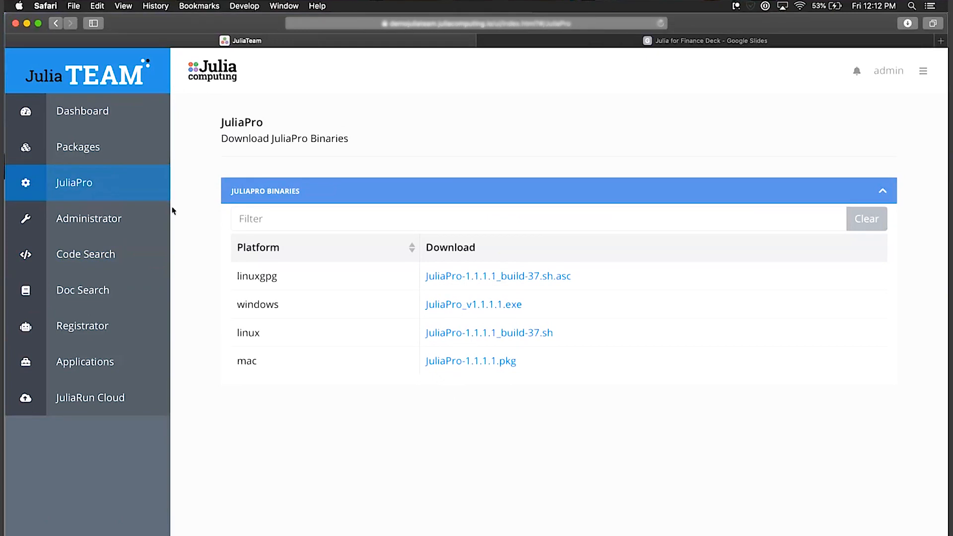
{"action": "mouse_move", "coordinate": [105, 136]}
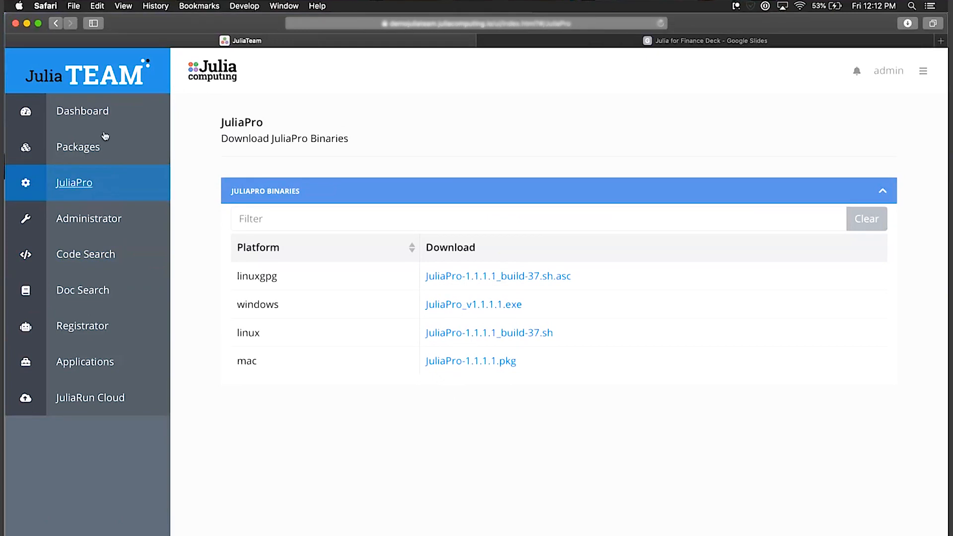
Filter the package table to both JuliaPro and BBJuliaTeamDemoRegistry registries
{"action": "left_click", "coordinate": [77, 147]}
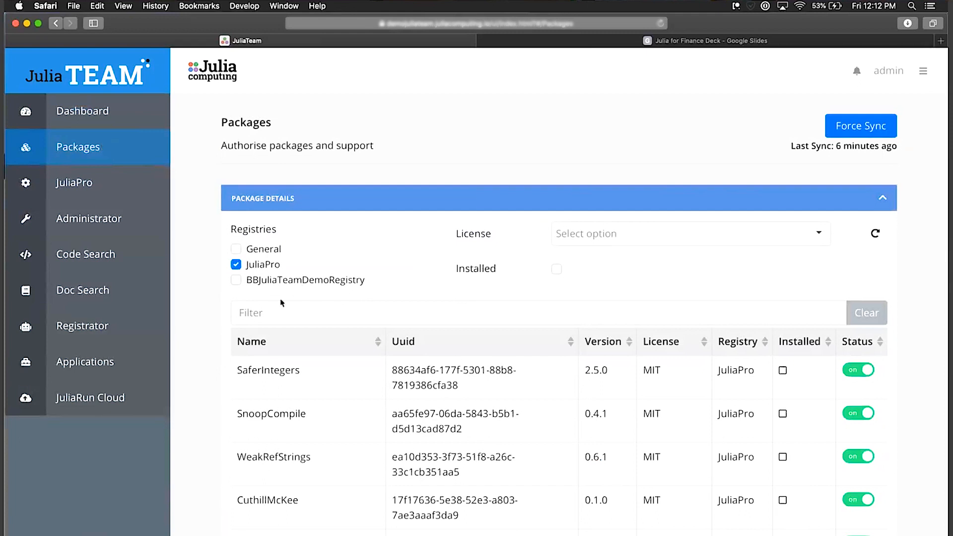
{"action": "left_click", "coordinate": [236, 280]}
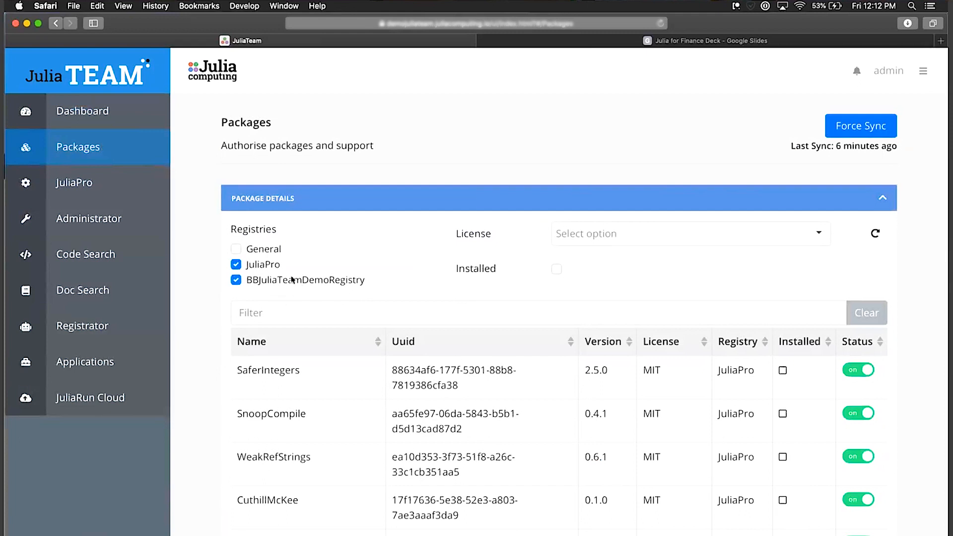
{"action": "mouse_move", "coordinate": [261, 272]}
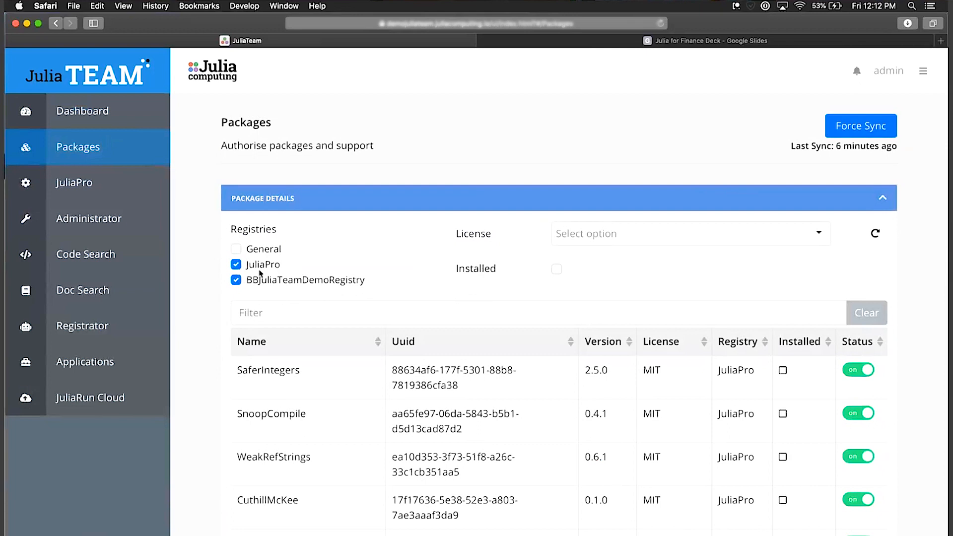
{"action": "left_click", "coordinate": [236, 265]}
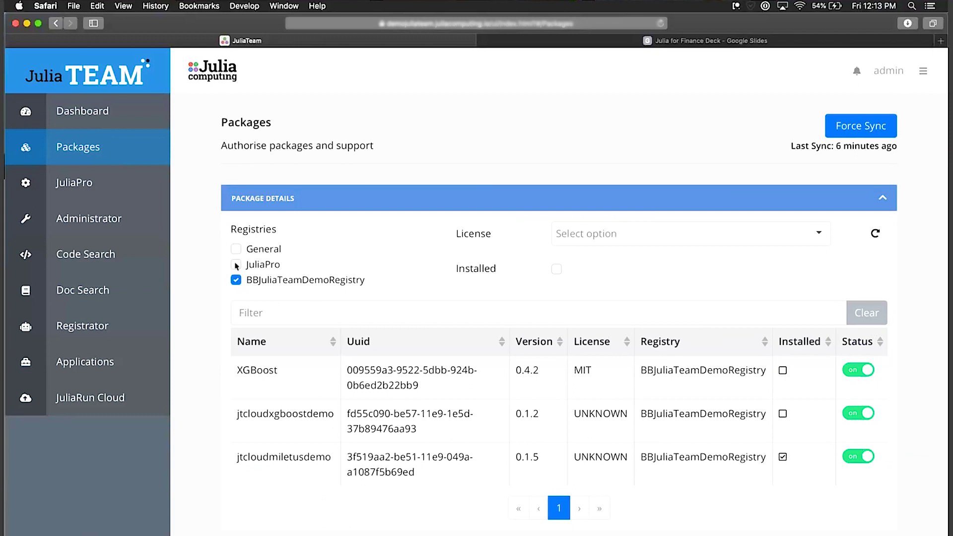
{"action": "left_click", "coordinate": [235, 264]}
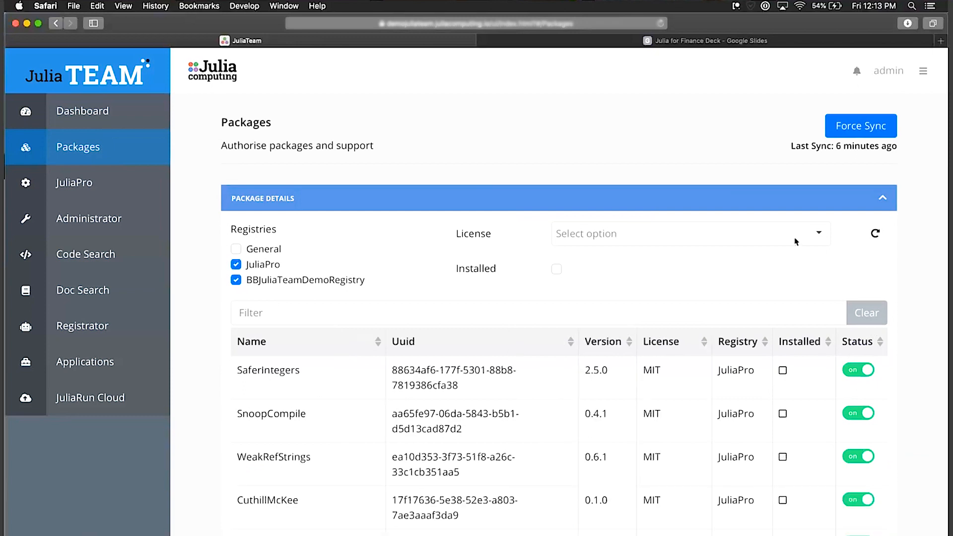
Filter packages to AGPL-3.0 and switch off ClinicalTrialUtilities and FaSTLMM
{"action": "left_click", "coordinate": [690, 233]}
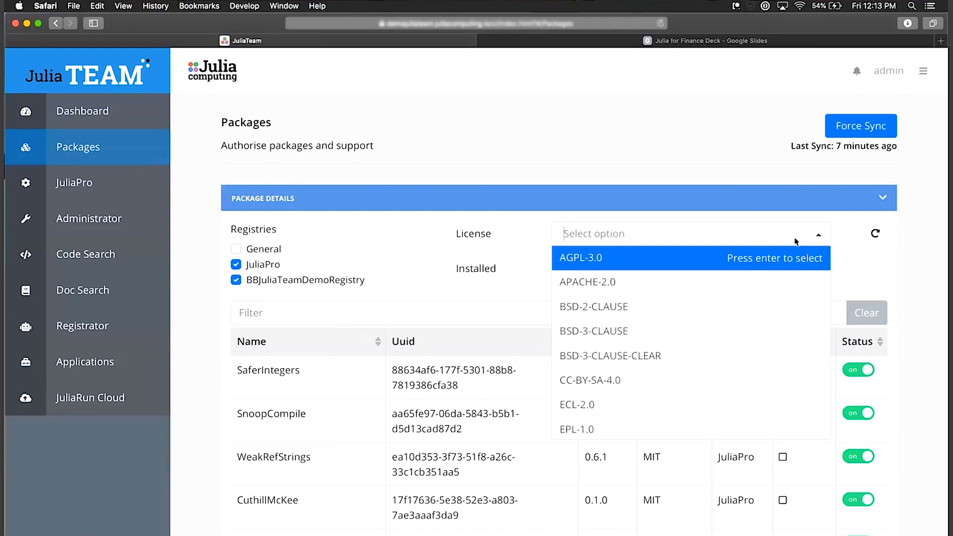
{"action": "left_click", "coordinate": [581, 258]}
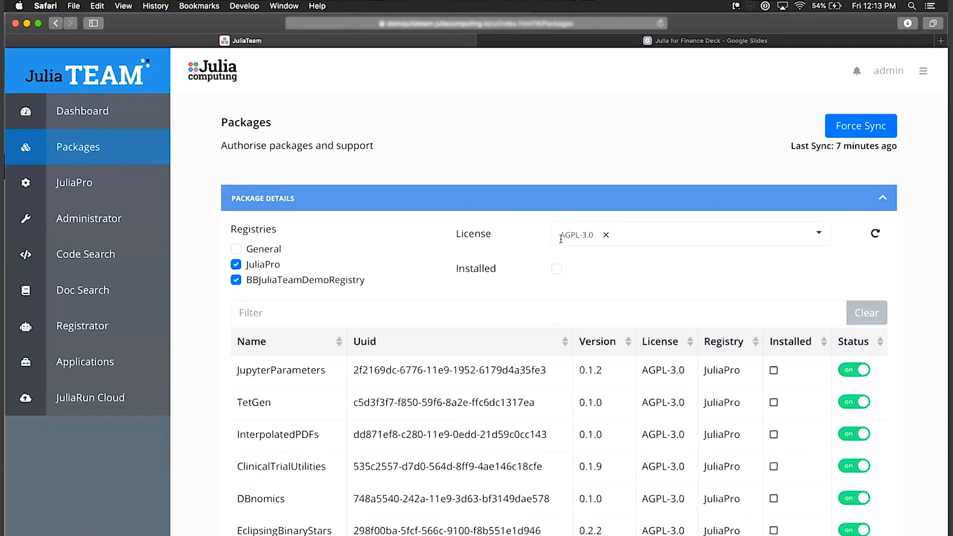
{"action": "mouse_move", "coordinate": [562, 254]}
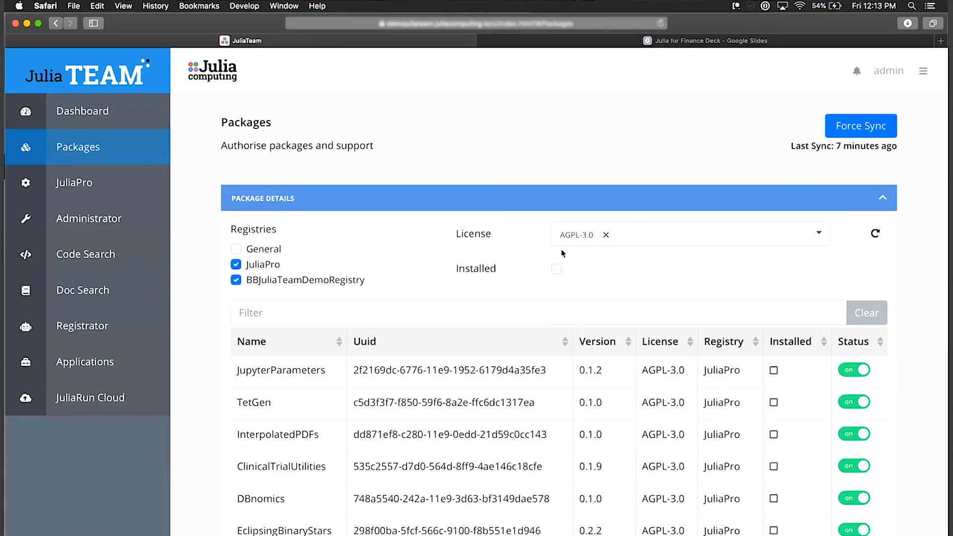
{"action": "scroll", "scroll_direction": "down", "scroll_amount": 3}
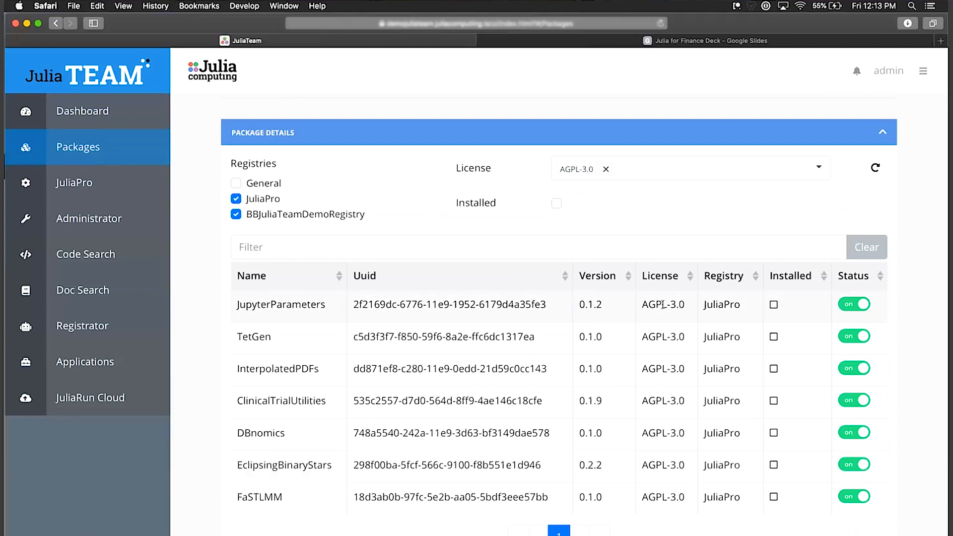
{"action": "mouse_move", "coordinate": [857, 304]}
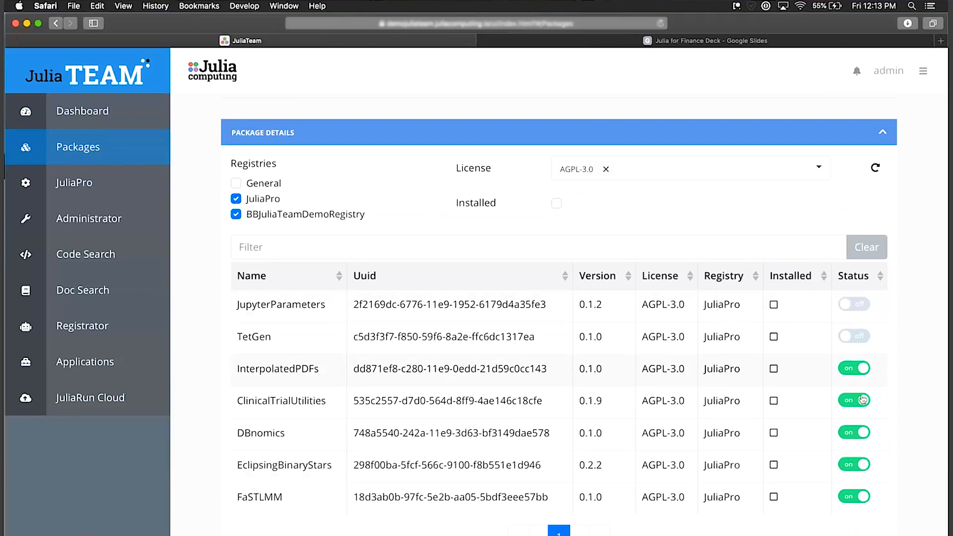
{"action": "left_click", "coordinate": [855, 368]}
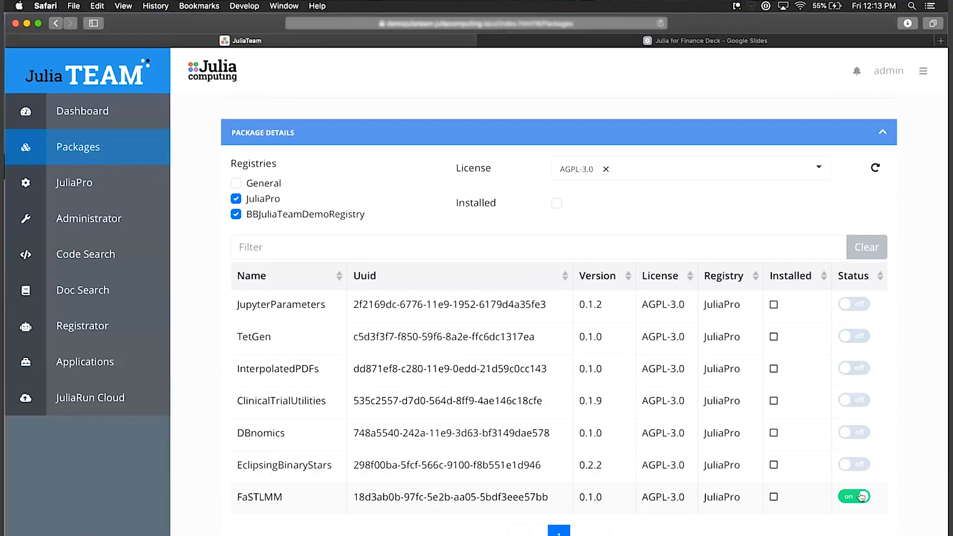
{"action": "left_click", "coordinate": [855, 510]}
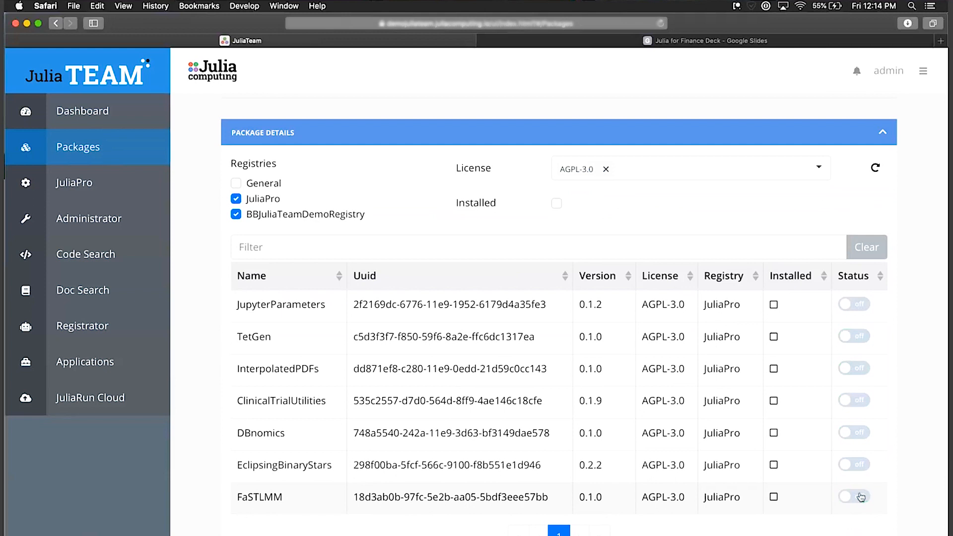
{"action": "mouse_move", "coordinate": [858, 354]}
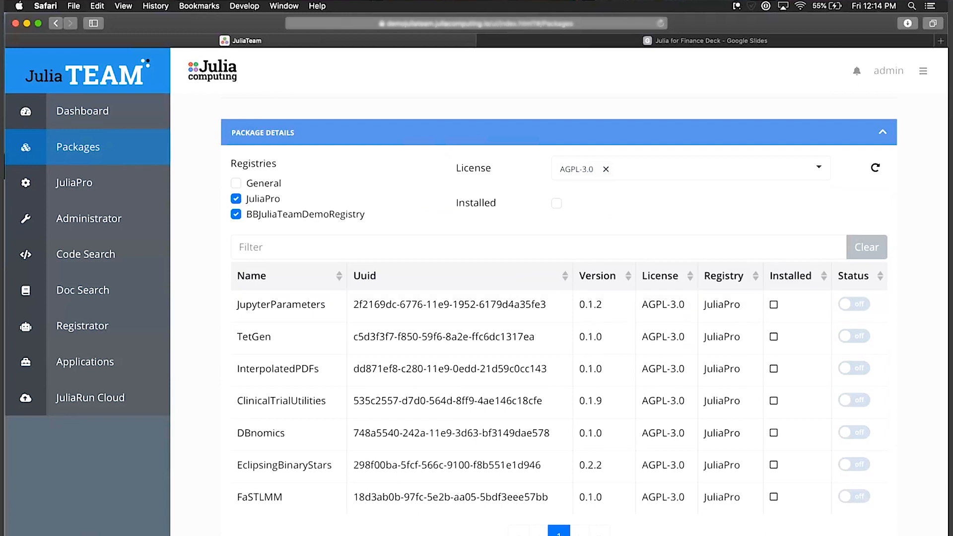
{"action": "mouse_move", "coordinate": [781, 318]}
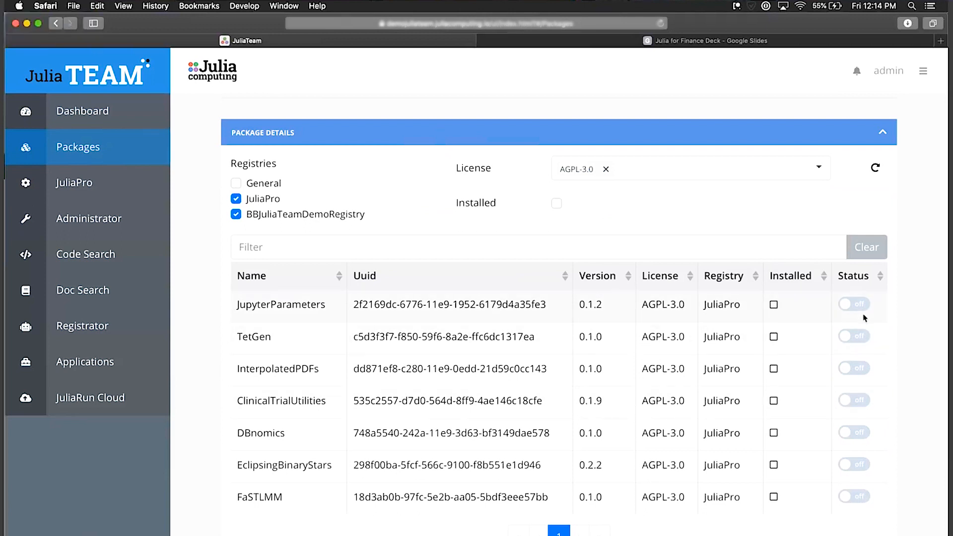
{"action": "mouse_move", "coordinate": [854, 316]}
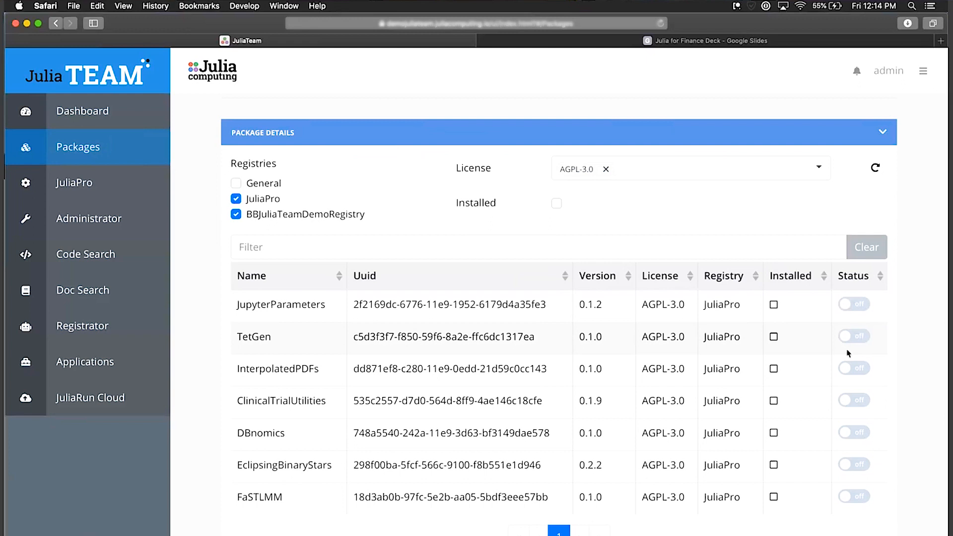
{"action": "mouse_move", "coordinate": [302, 230]}
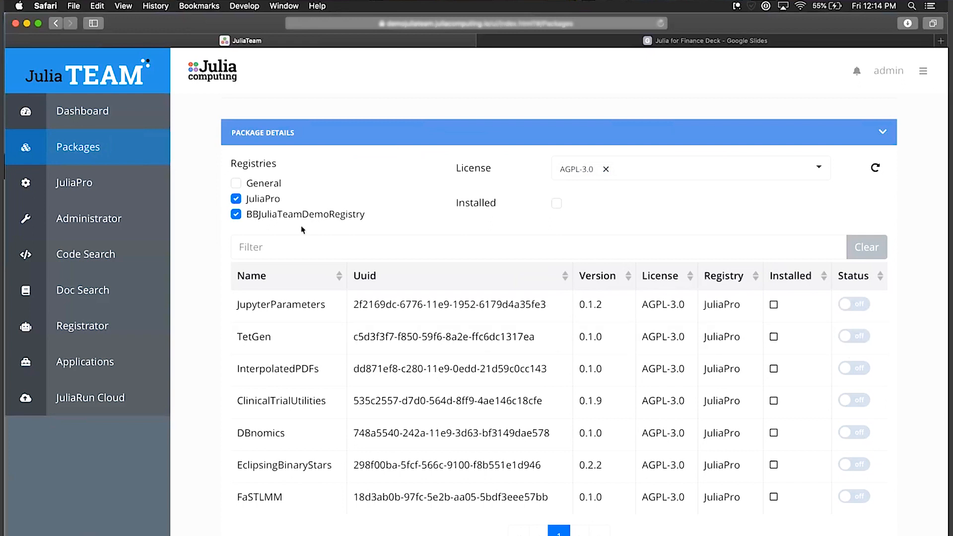
{"action": "mouse_move", "coordinate": [591, 205]}
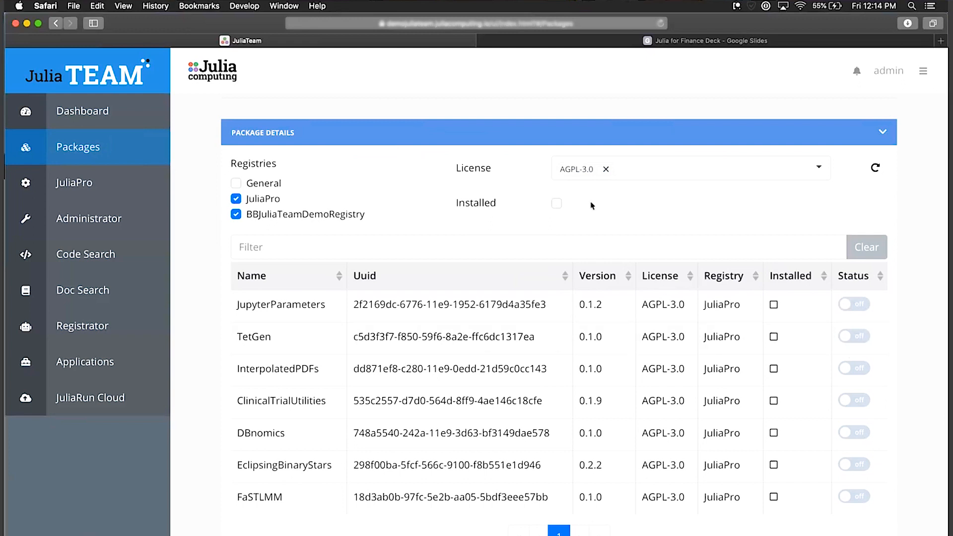
{"action": "mouse_move", "coordinate": [605, 169]}
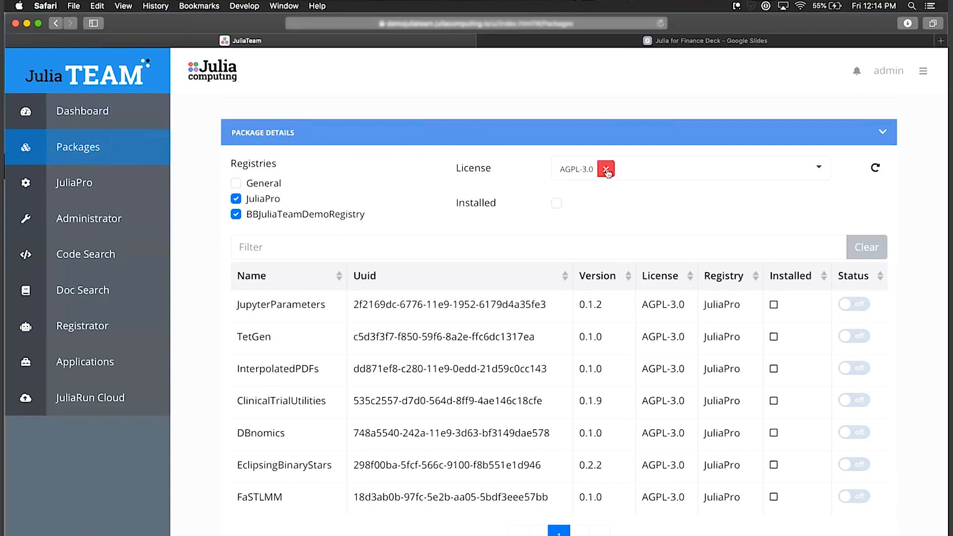
Remove the AGPL-3.0 filter, filter packages by 'xg', then go to Applications
{"action": "left_click", "coordinate": [606, 169]}
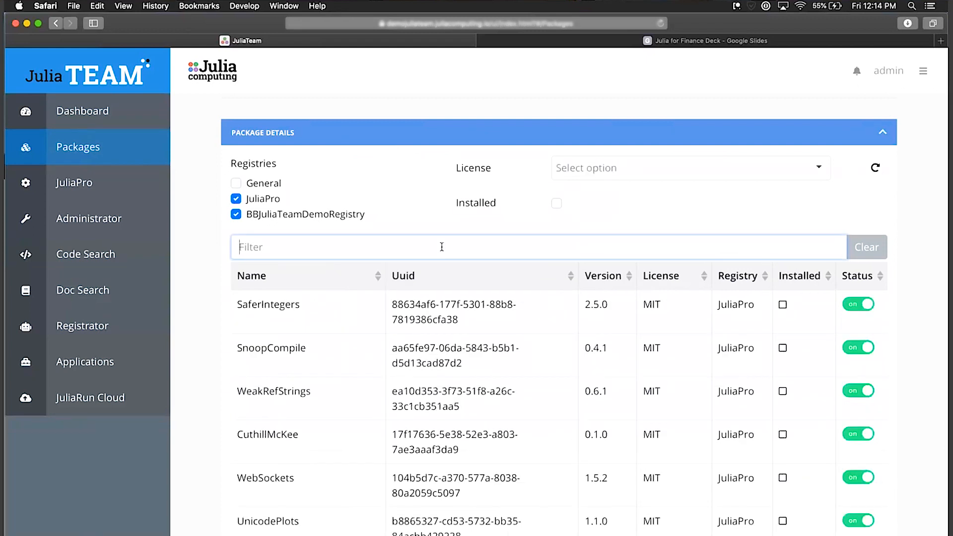
{"action": "type", "text": "xg"}
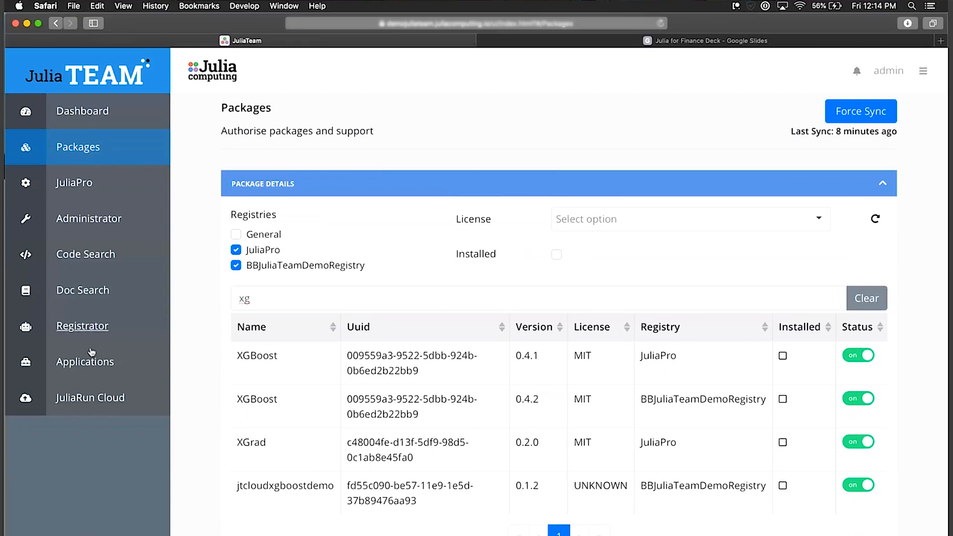
{"action": "left_click", "coordinate": [85, 362]}
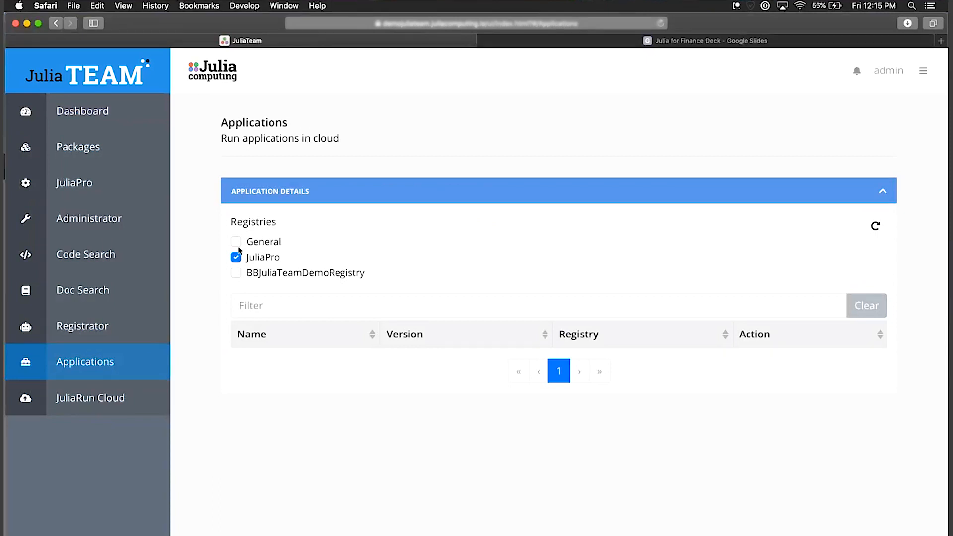
List BBJuliaTeamDemoRegistry applications instead of JuliaPro: jtcloudxgboostdemo and jtcloudmiletusdemo
{"action": "left_click", "coordinate": [236, 273]}
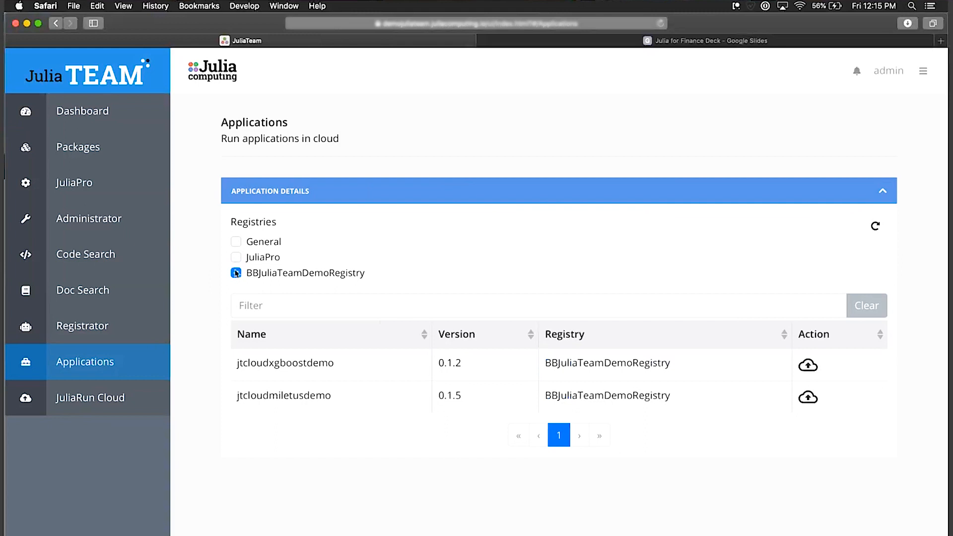
{"action": "left_click", "coordinate": [236, 273]}
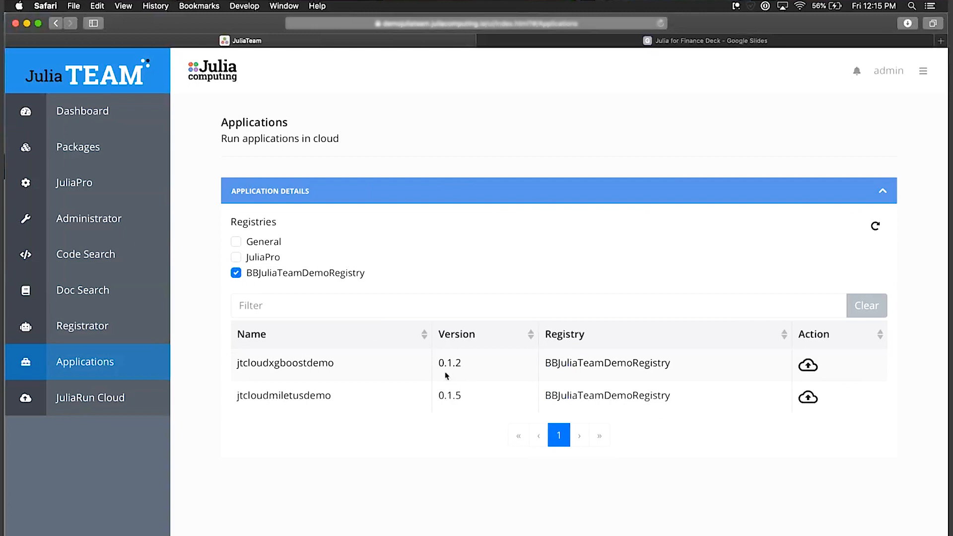
{"action": "mouse_move", "coordinate": [563, 383]}
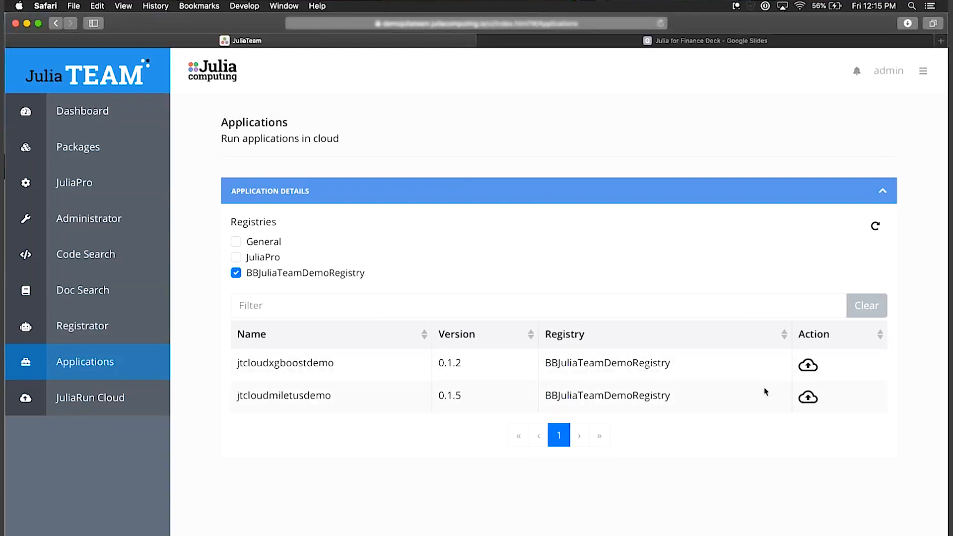
{"action": "mouse_move", "coordinate": [809, 366]}
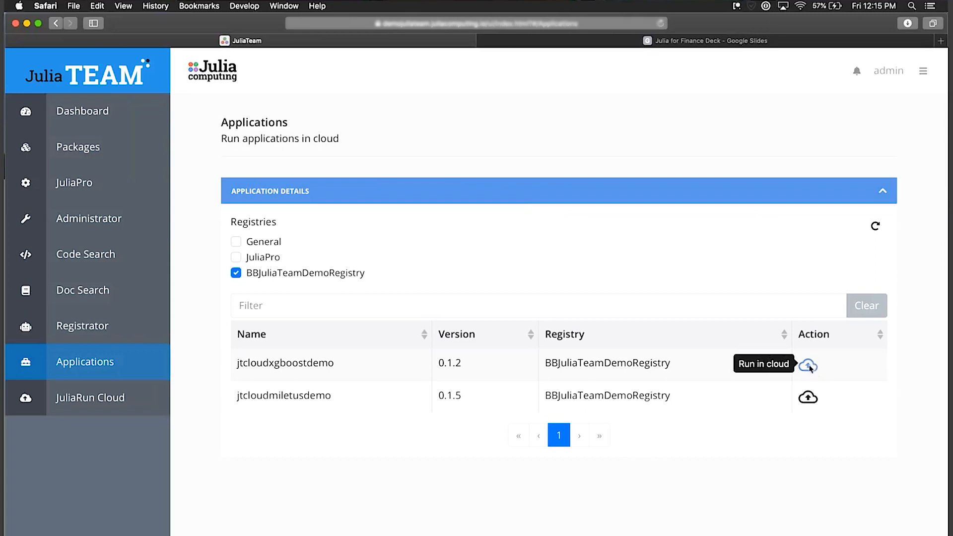
Open the JuliaRun Cloud job form for jtcloudxgboostdemo with Project and Manifest TOMLs
{"action": "left_click", "coordinate": [810, 365]}
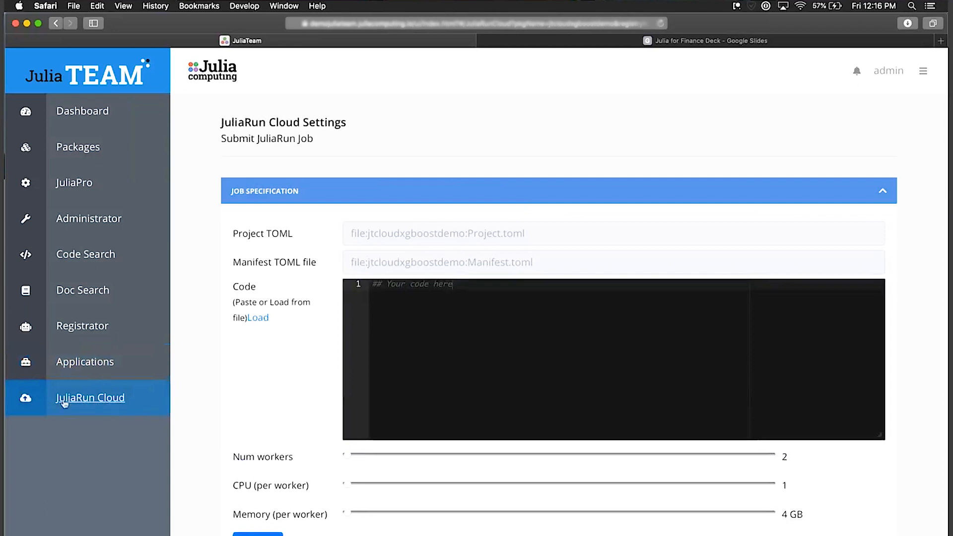
{"action": "mouse_move", "coordinate": [519, 217]}
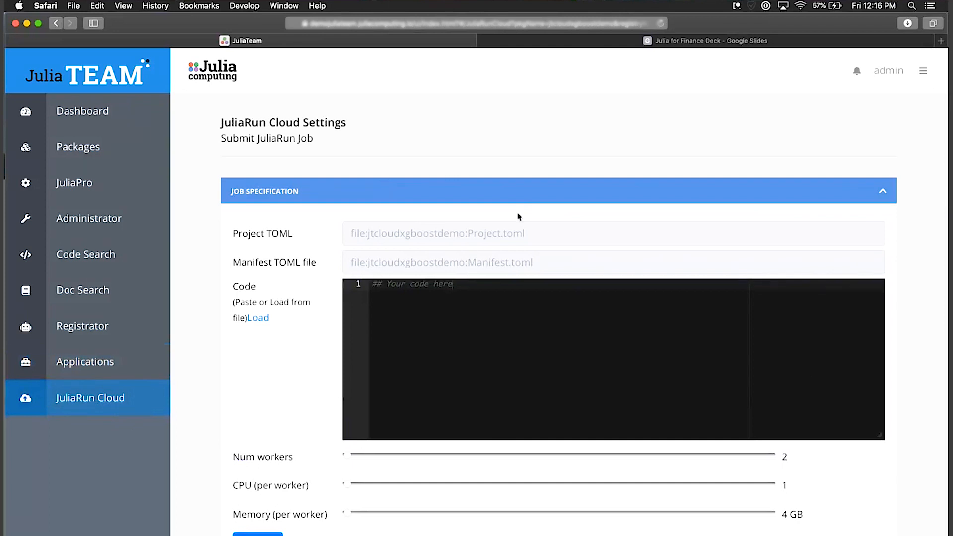
{"action": "mouse_move", "coordinate": [387, 238]}
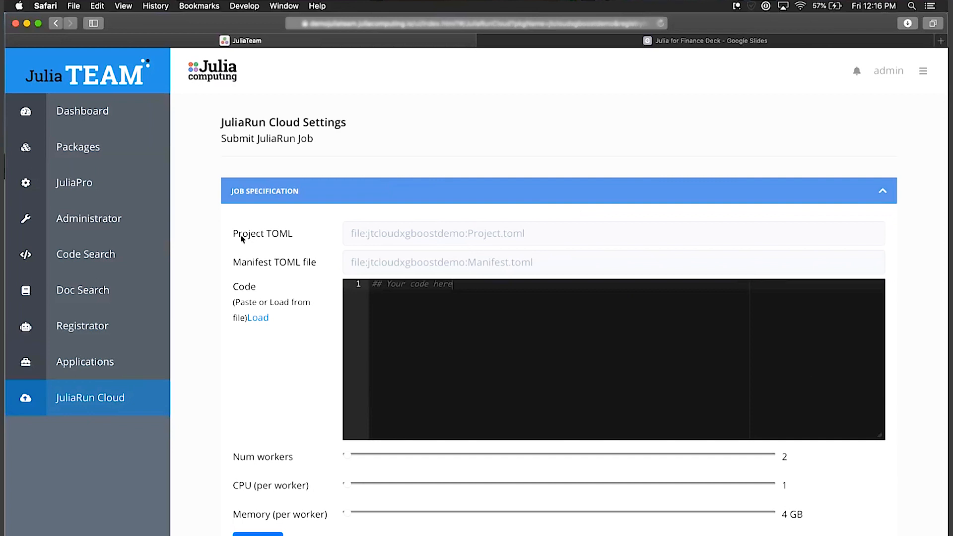
{"action": "mouse_move", "coordinate": [215, 458]}
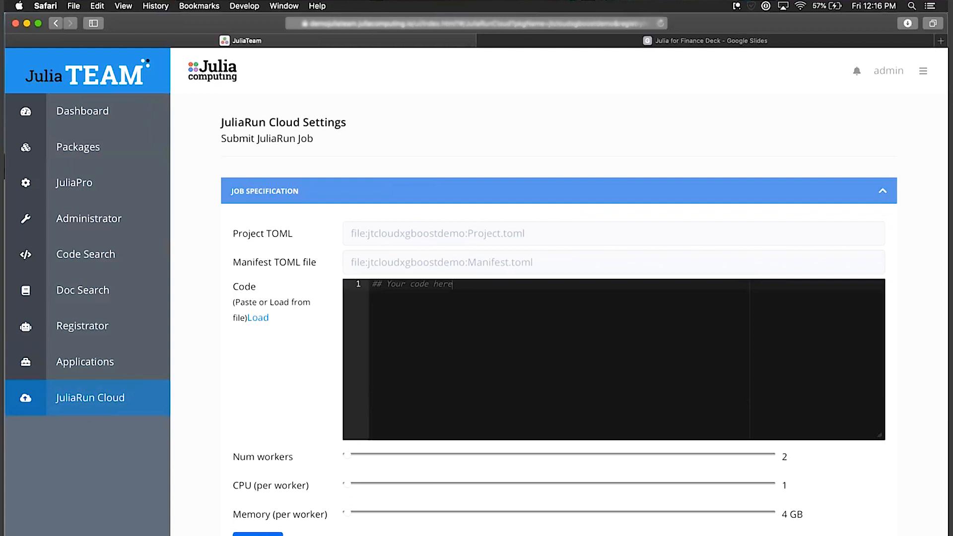
{"action": "mouse_move", "coordinate": [427, 263]}
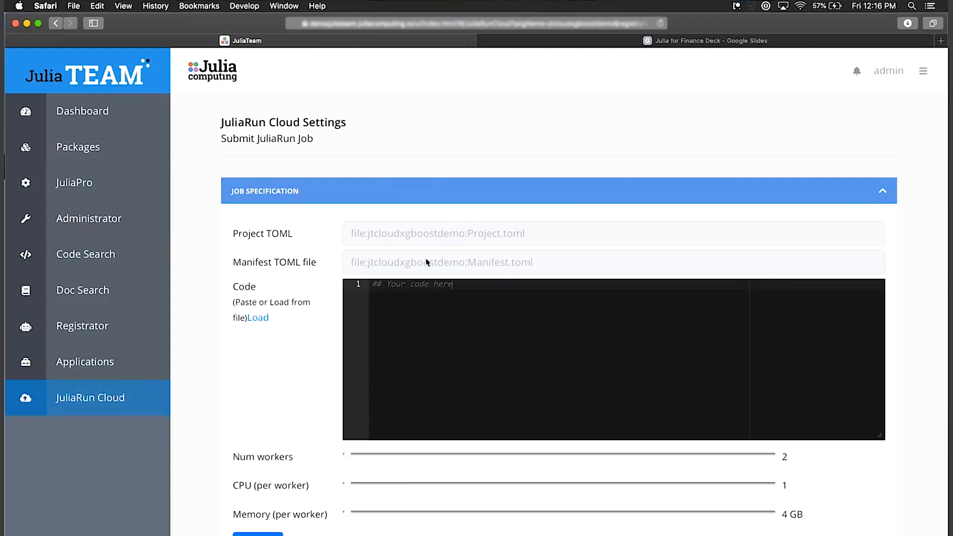
{"action": "mouse_move", "coordinate": [411, 263]}
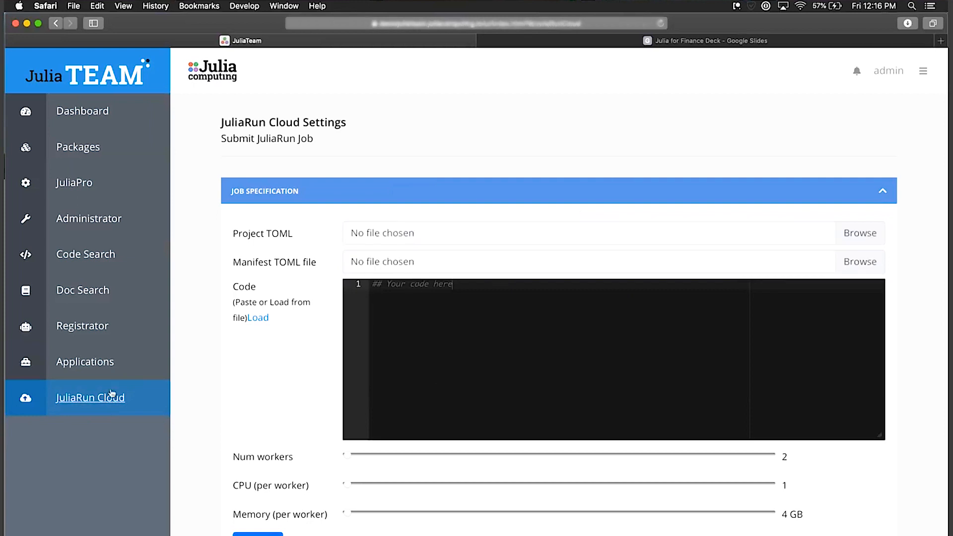
{"action": "mouse_move", "coordinate": [116, 394]}
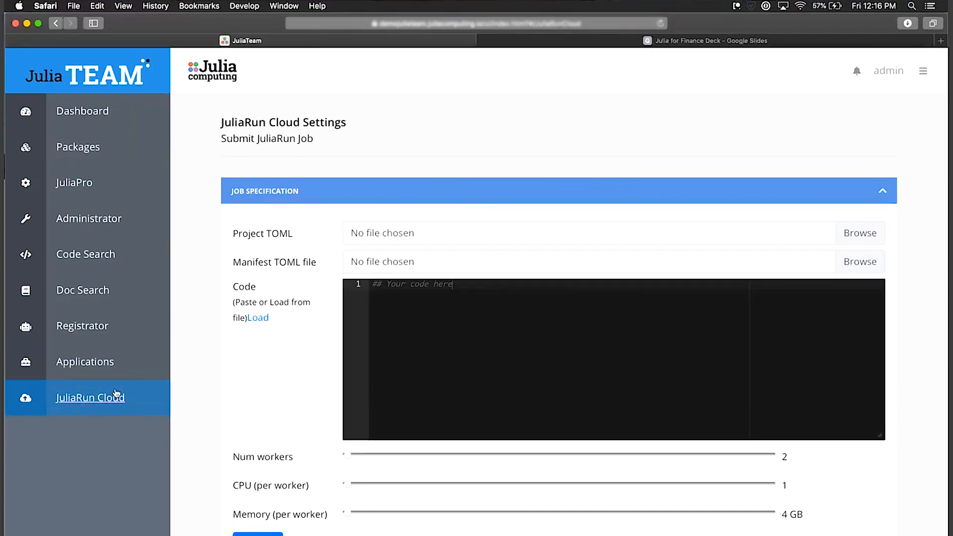
{"action": "mouse_move", "coordinate": [296, 386]}
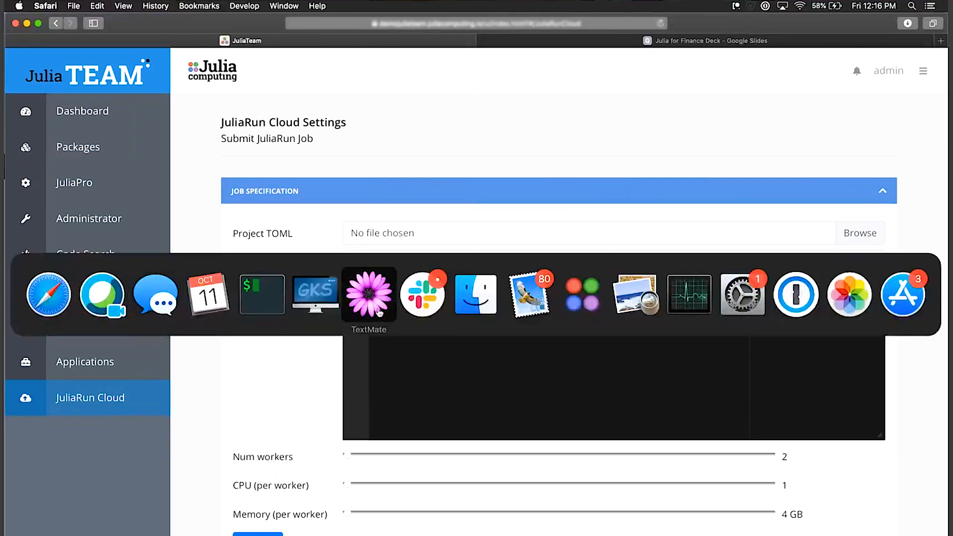
In TextMate, highlight the distributed for loop of par.jl's pi function
{"action": "left_click", "coordinate": [368, 294]}
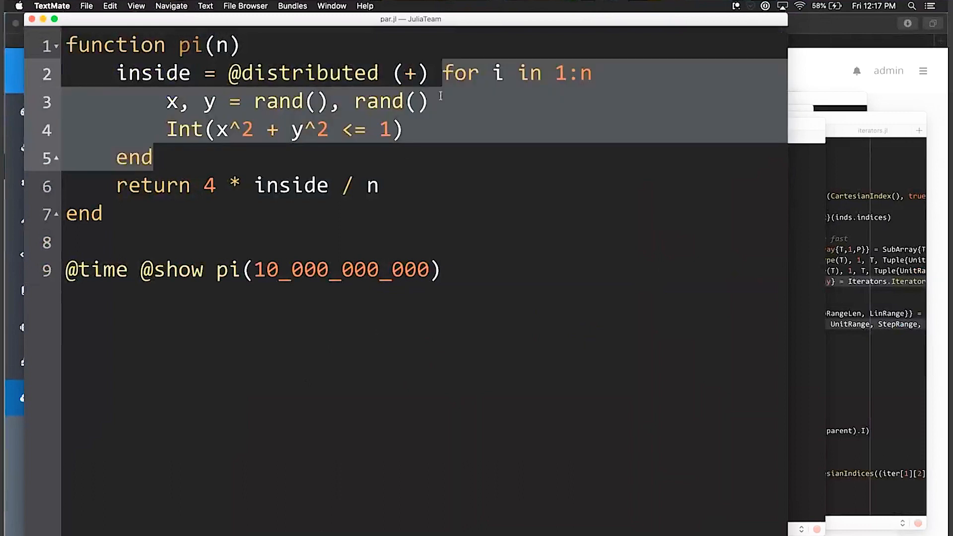
{"action": "double_click", "coordinate": [460, 74]}
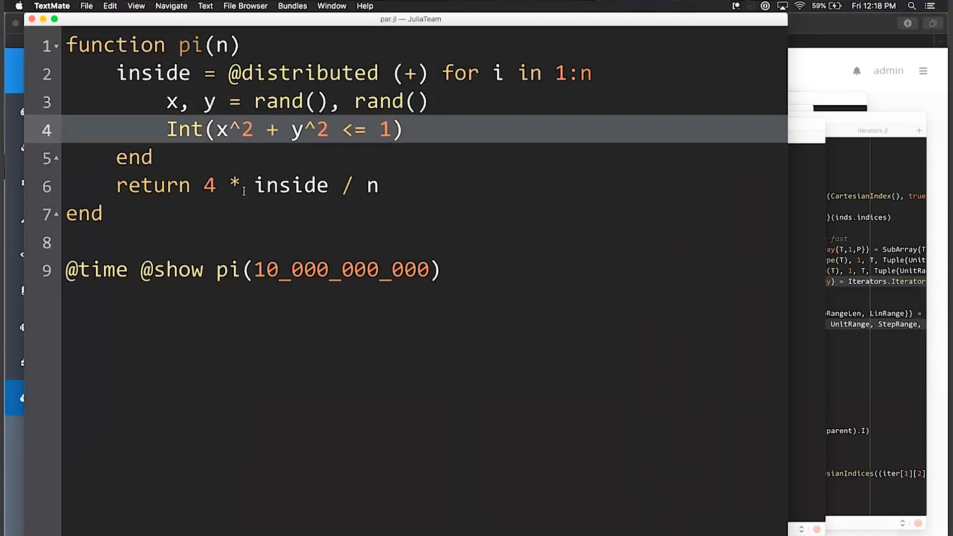
{"action": "mouse_move", "coordinate": [263, 155]}
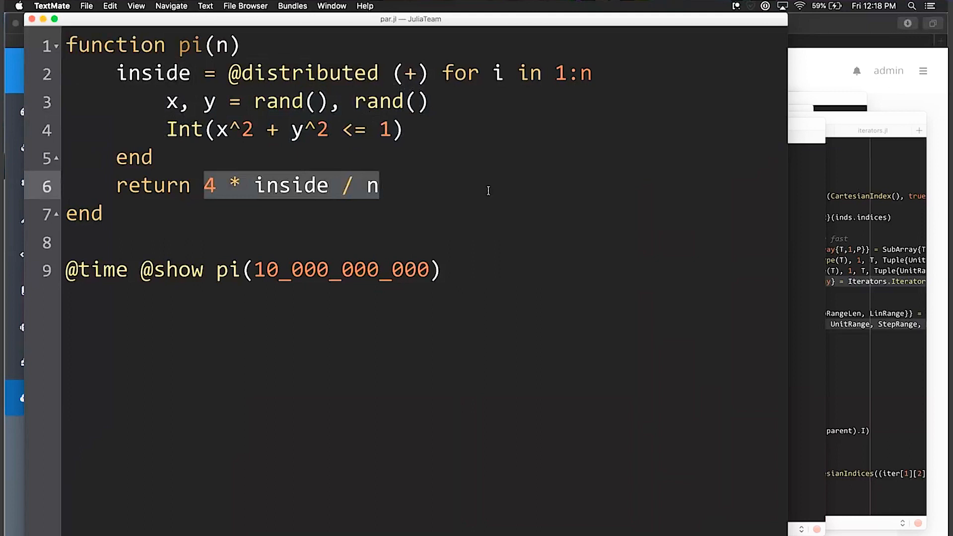
{"action": "mouse_move", "coordinate": [454, 335]}
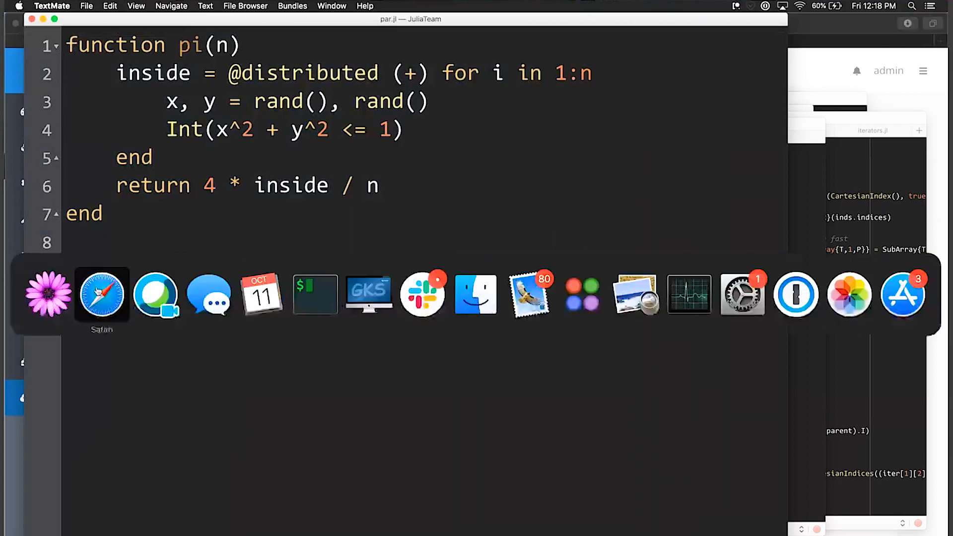
Paste the distributed pi function into the job's Code field and scroll to the worker settings
{"action": "left_click", "coordinate": [102, 297]}
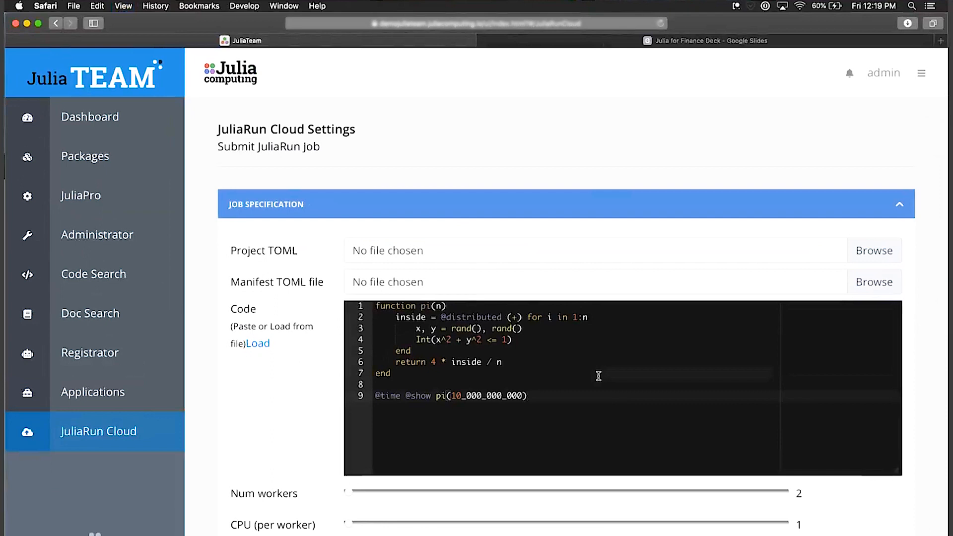
{"action": "mouse_move", "coordinate": [540, 380]}
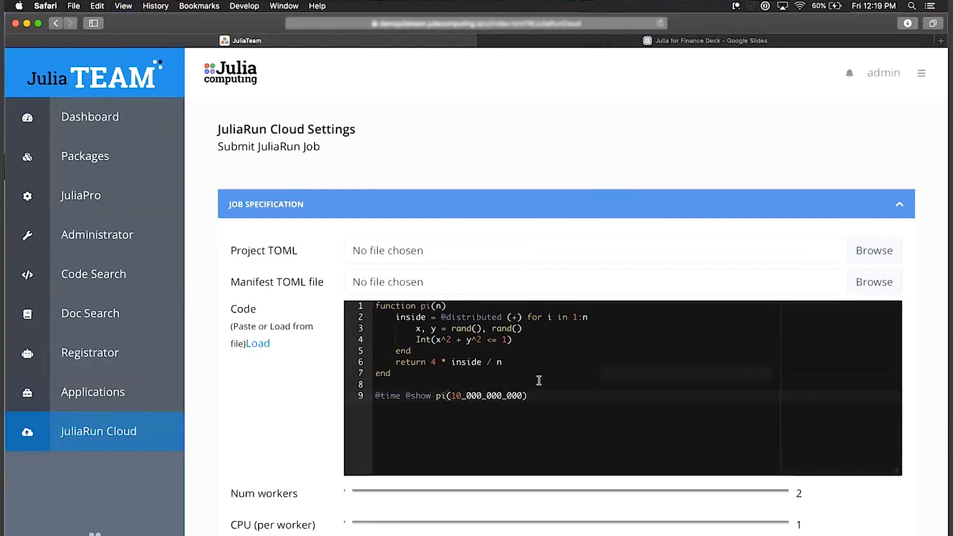
{"action": "scroll", "scroll_direction": "down", "scroll_amount": 3}
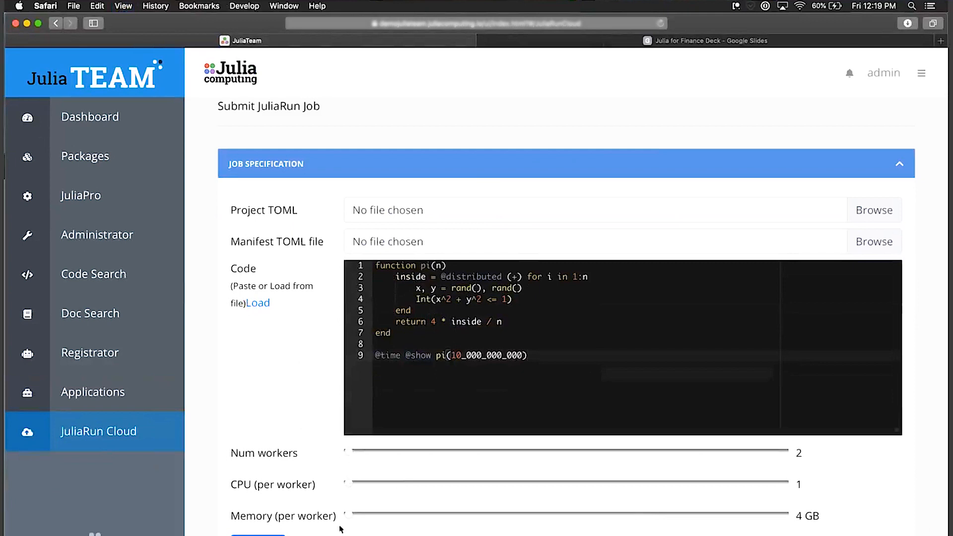
{"action": "mouse_move", "coordinate": [352, 523]}
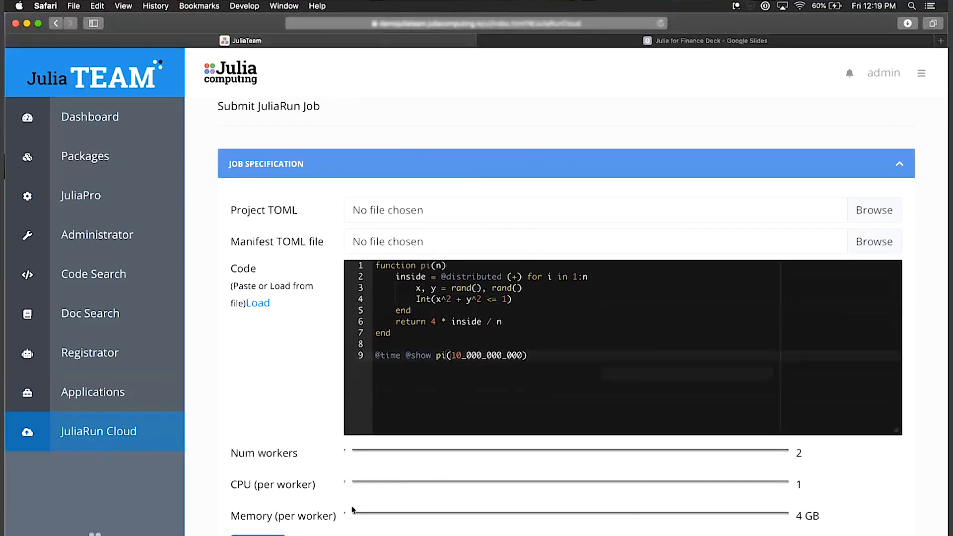
{"action": "mouse_move", "coordinate": [339, 474]}
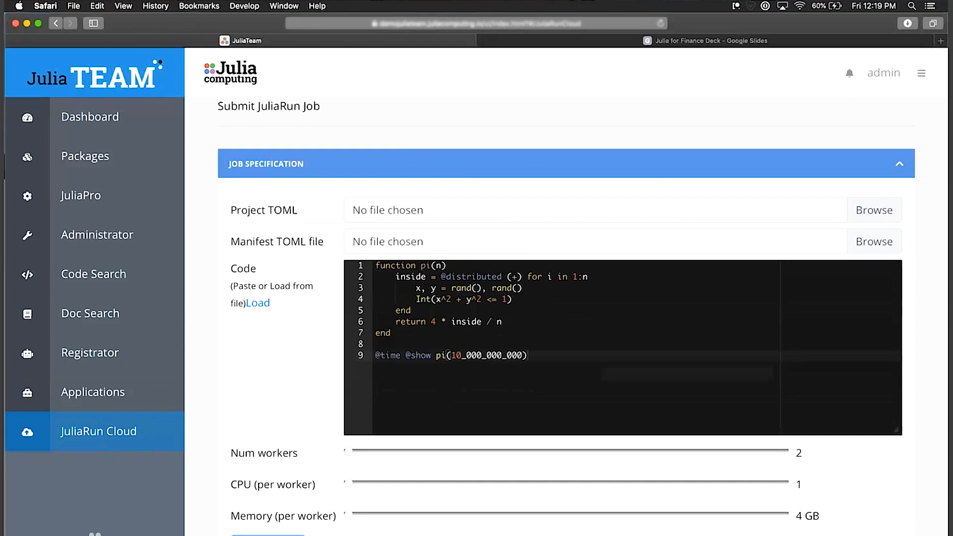
Submit the 2-worker pi job and check Previous Runs for the new running job
{"action": "left_click", "coordinate": [268, 535]}
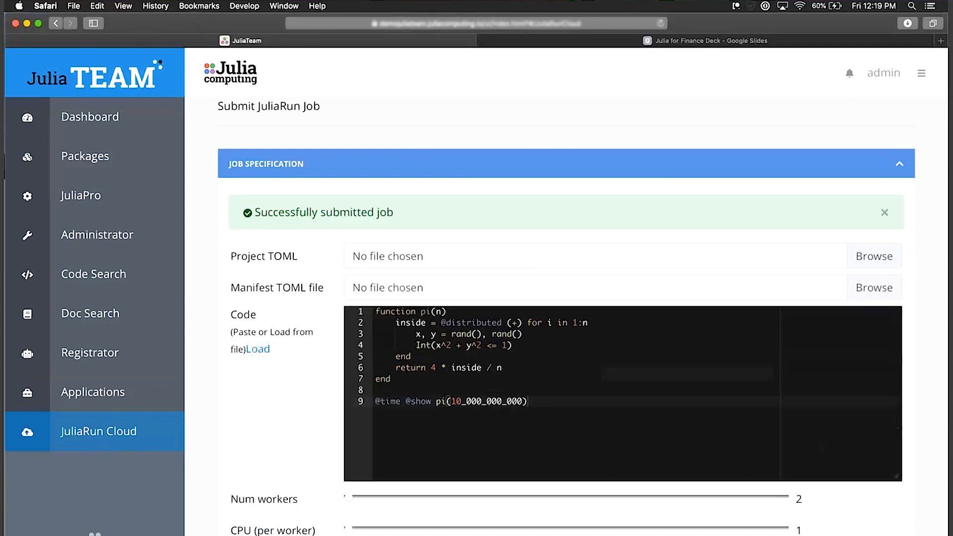
{"action": "mouse_move", "coordinate": [297, 507]}
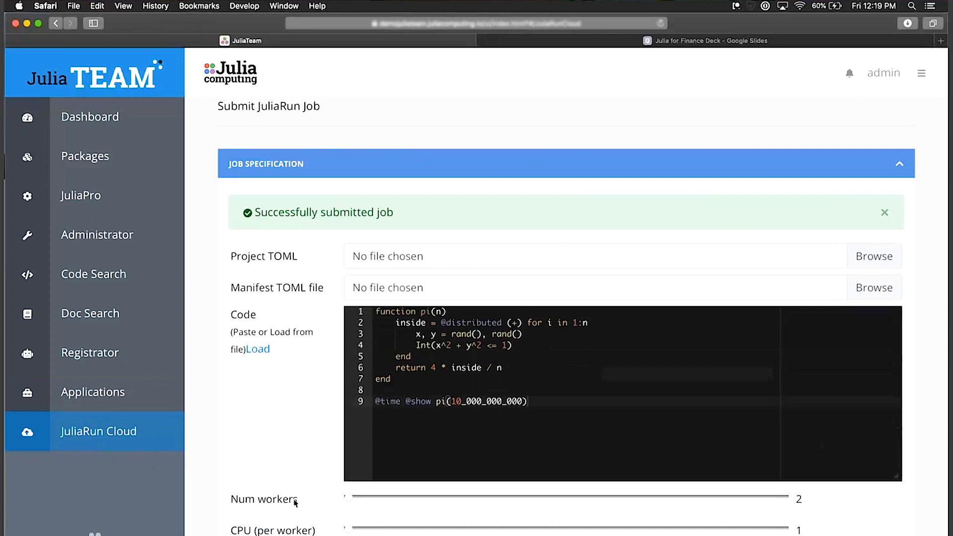
{"action": "scroll", "scroll_direction": "down", "scroll_amount": 3}
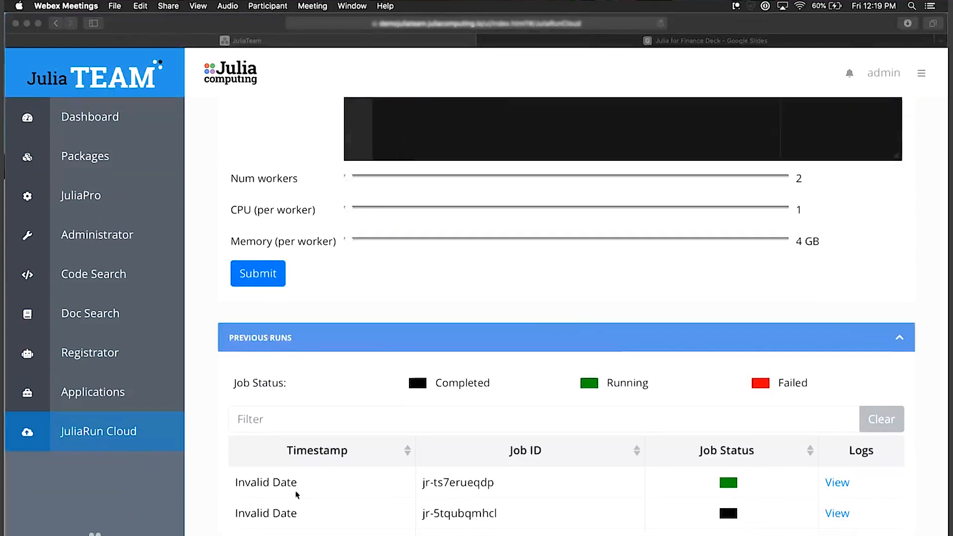
{"action": "mouse_move", "coordinate": [728, 487]}
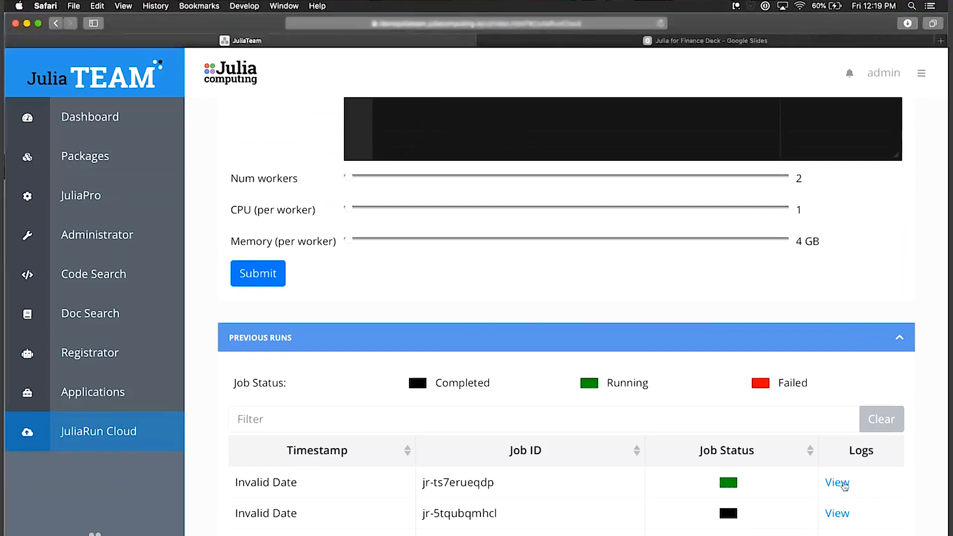
{"action": "left_click", "coordinate": [836, 482]}
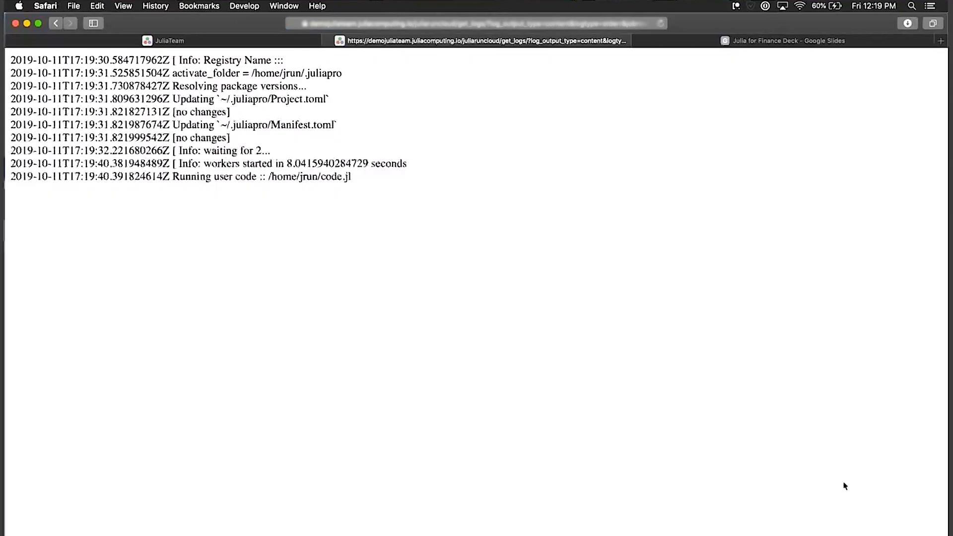
{"action": "mouse_move", "coordinate": [236, 139]}
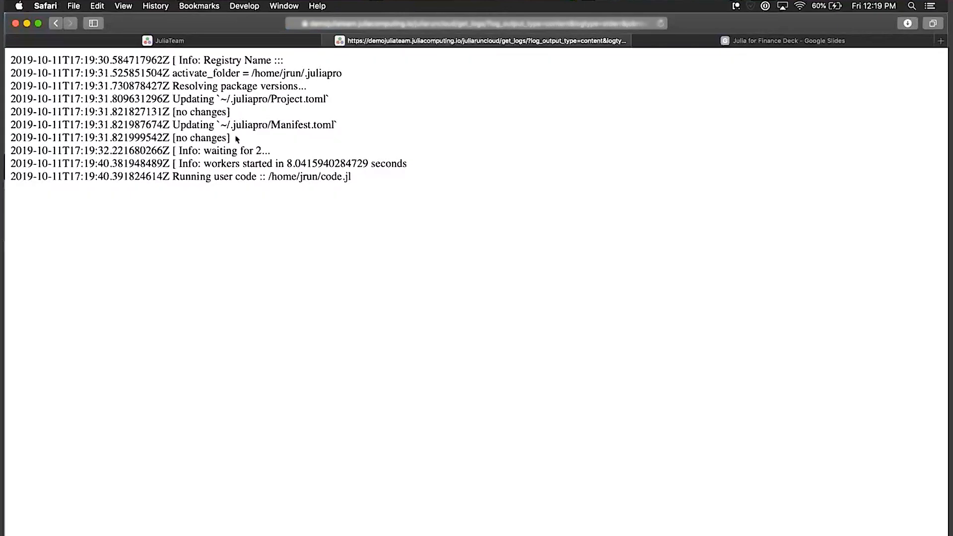
{"action": "mouse_move", "coordinate": [247, 150]}
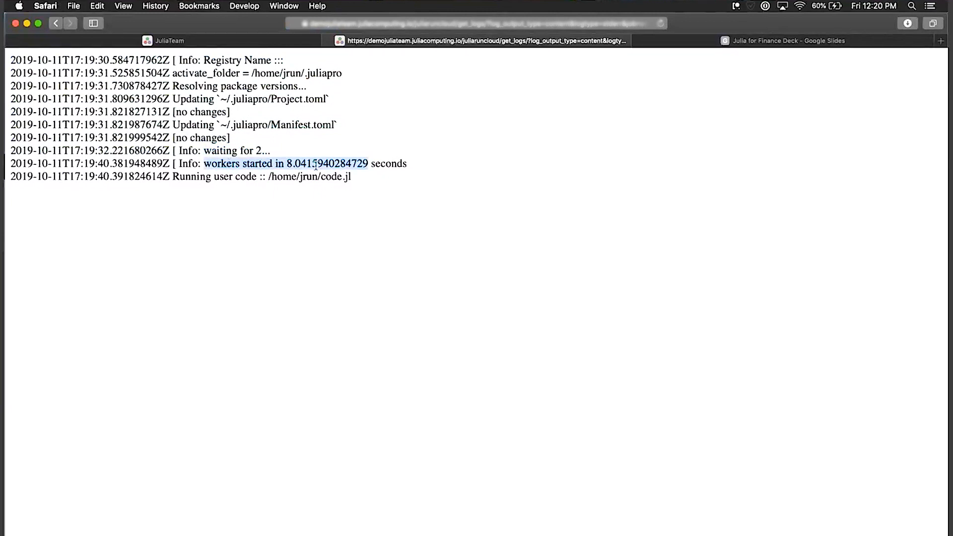
{"action": "mouse_move", "coordinate": [348, 206]}
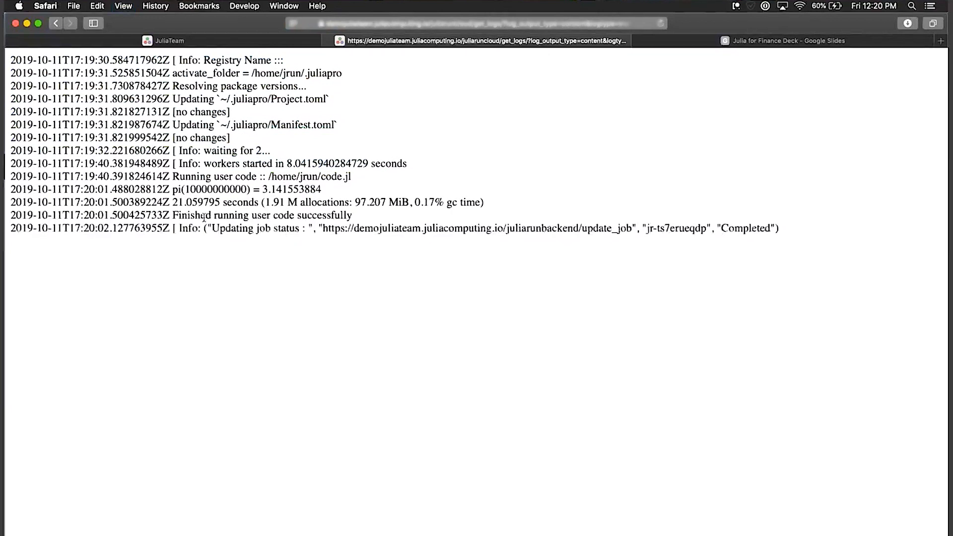
{"action": "left_click_drag", "start_coordinate": [172, 189], "coordinate": [346, 203]}
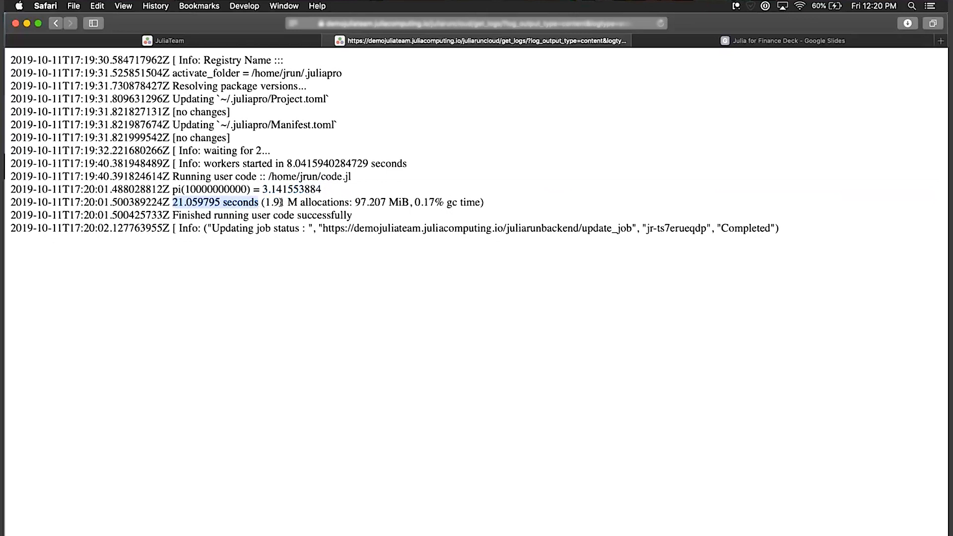
{"action": "mouse_move", "coordinate": [265, 216]}
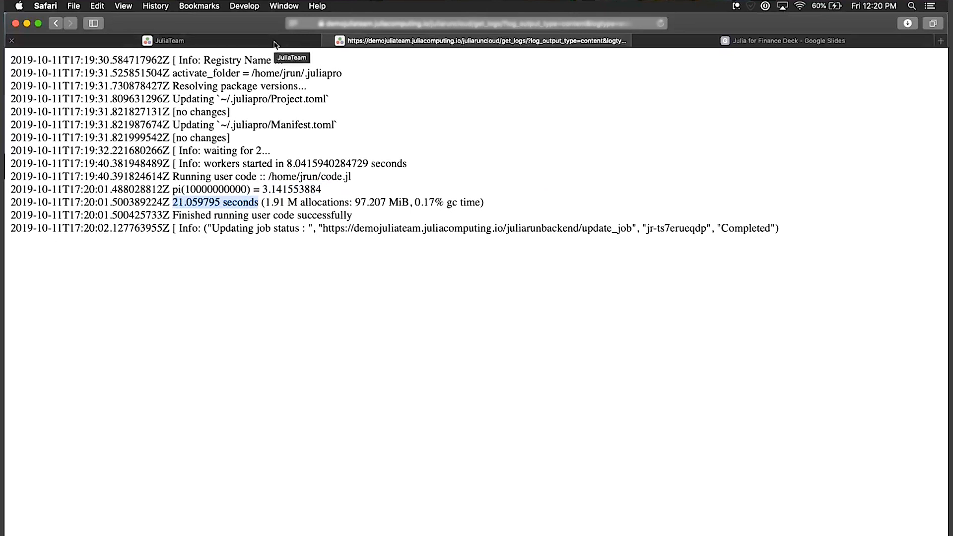
{"action": "mouse_move", "coordinate": [250, 304]}
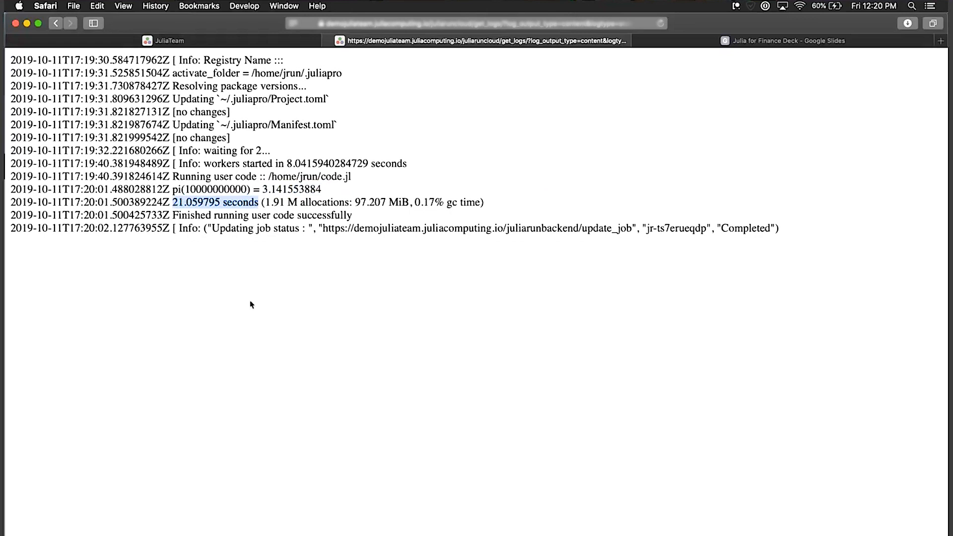
{"action": "mouse_move", "coordinate": [276, 202]}
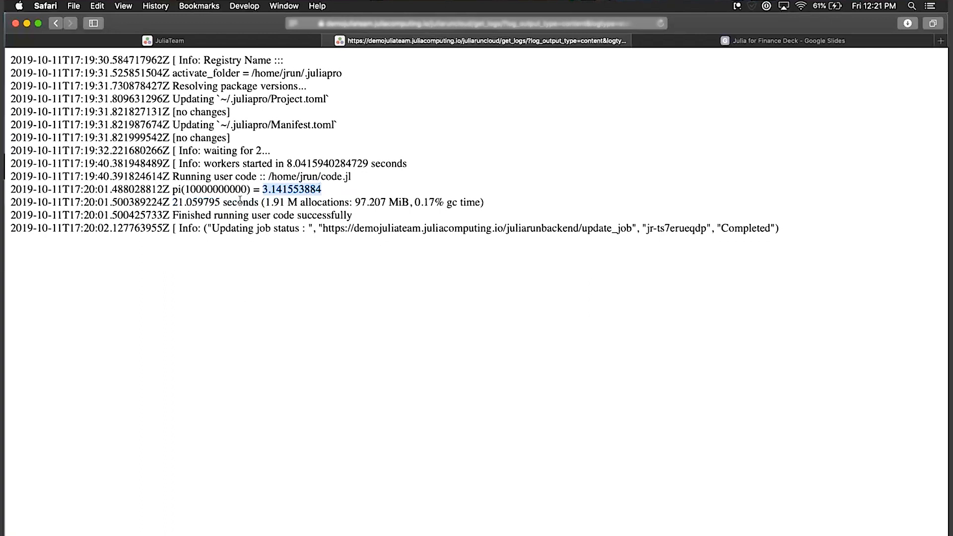
{"action": "mouse_move", "coordinate": [276, 350]}
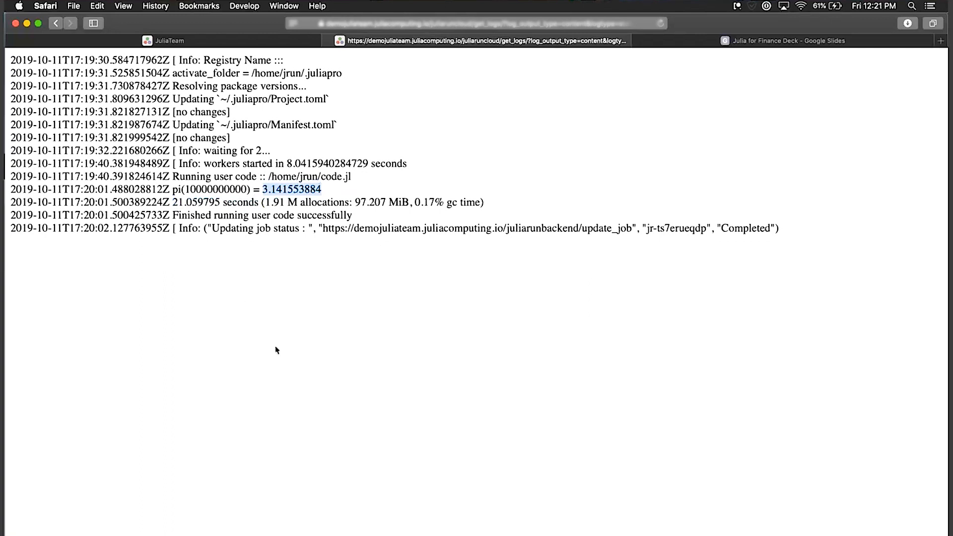
{"action": "mouse_move", "coordinate": [259, 215]}
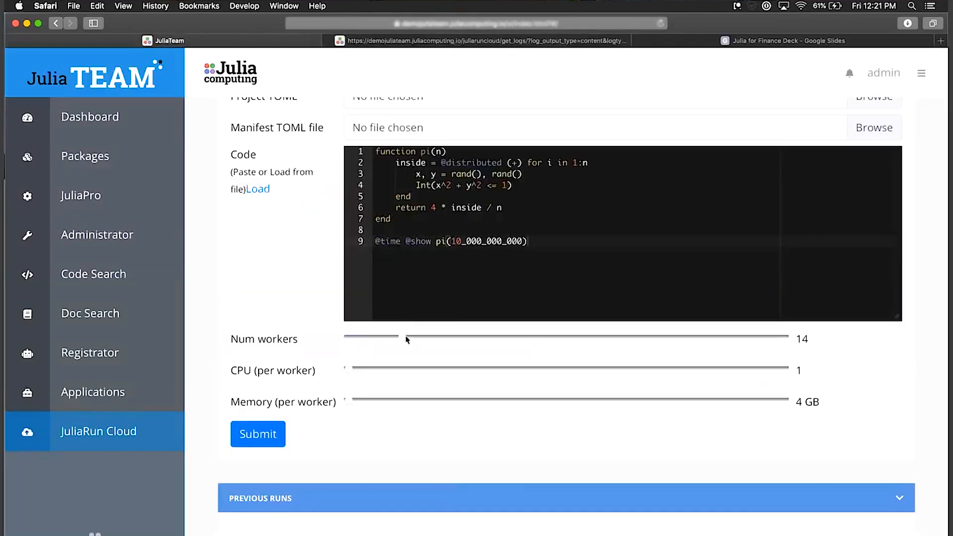
Set Num workers to 20 and resubmit the pi estimation job
{"action": "left_click_drag", "start_coordinate": [406, 338], "coordinate": [431, 338]}
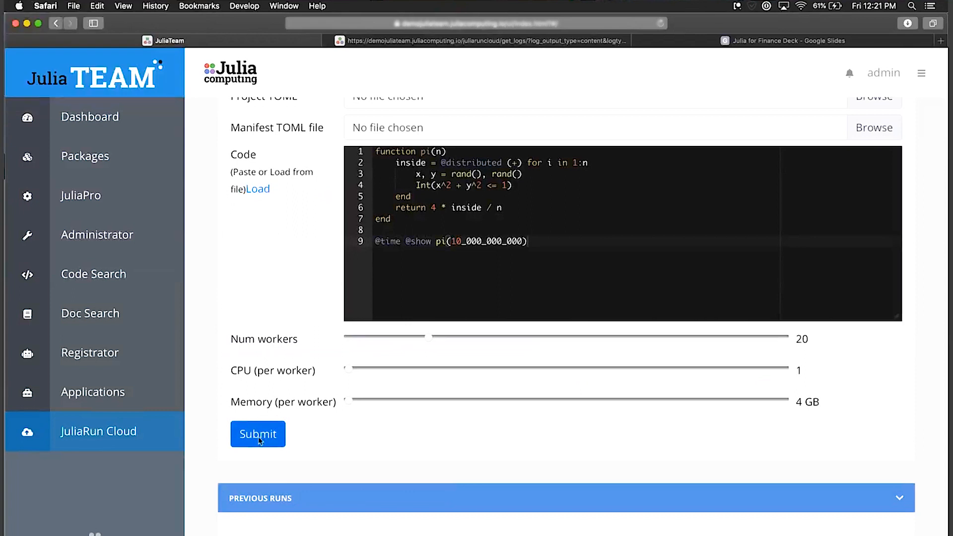
{"action": "left_click", "coordinate": [258, 435]}
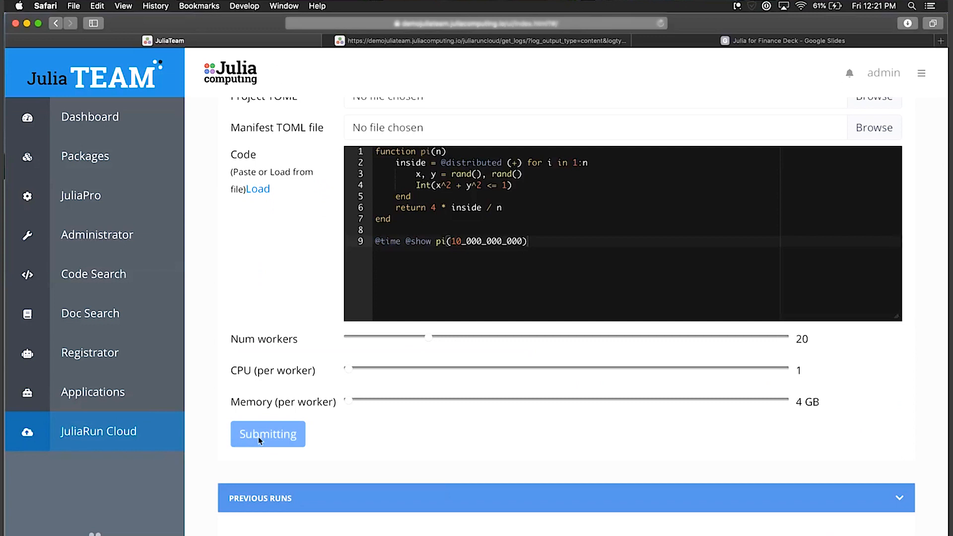
{"action": "left_click", "coordinate": [268, 435]}
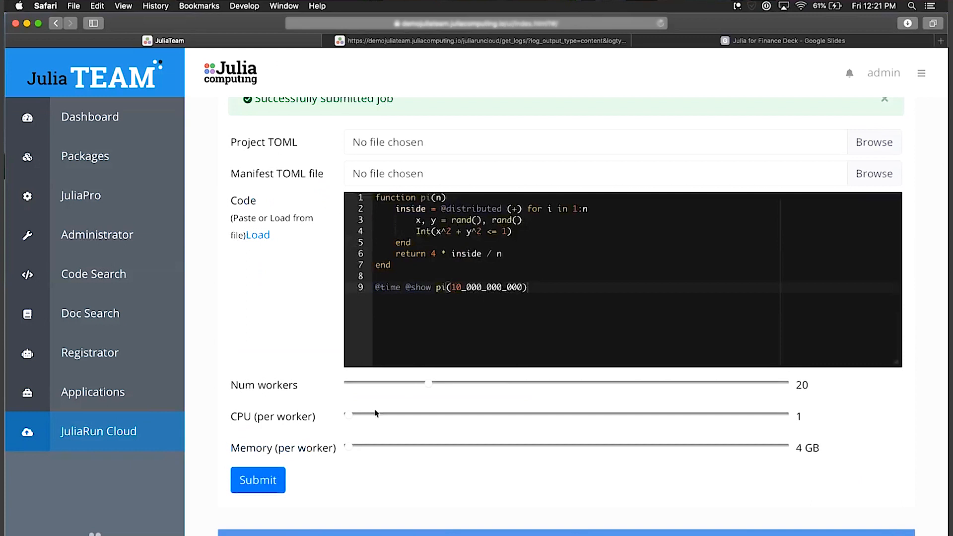
View the 20-worker job's log and highlight the result pi ≈ 3.141588334 in 4.77 seconds
{"action": "scroll", "scroll_direction": "down", "scroll_amount": 3}
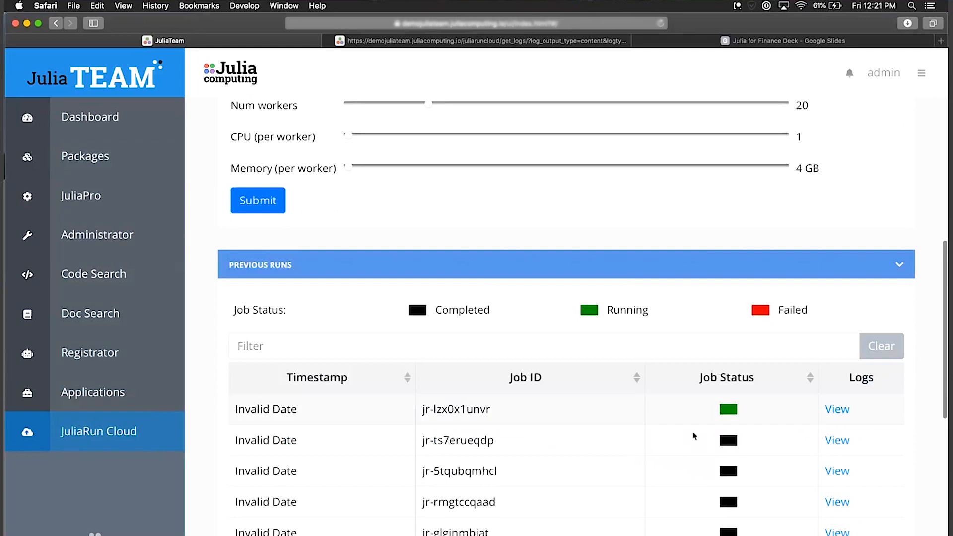
{"action": "left_click", "coordinate": [837, 410]}
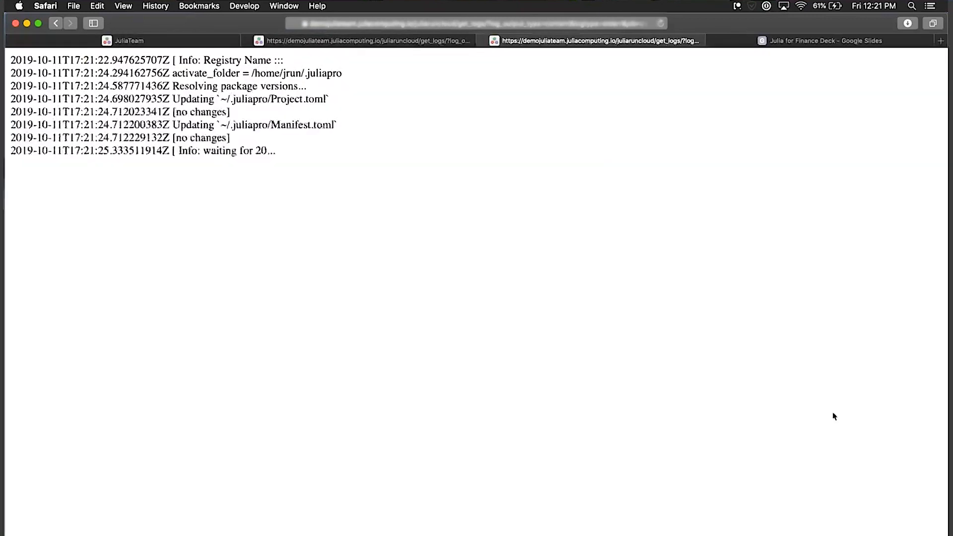
{"action": "mouse_move", "coordinate": [321, 242]}
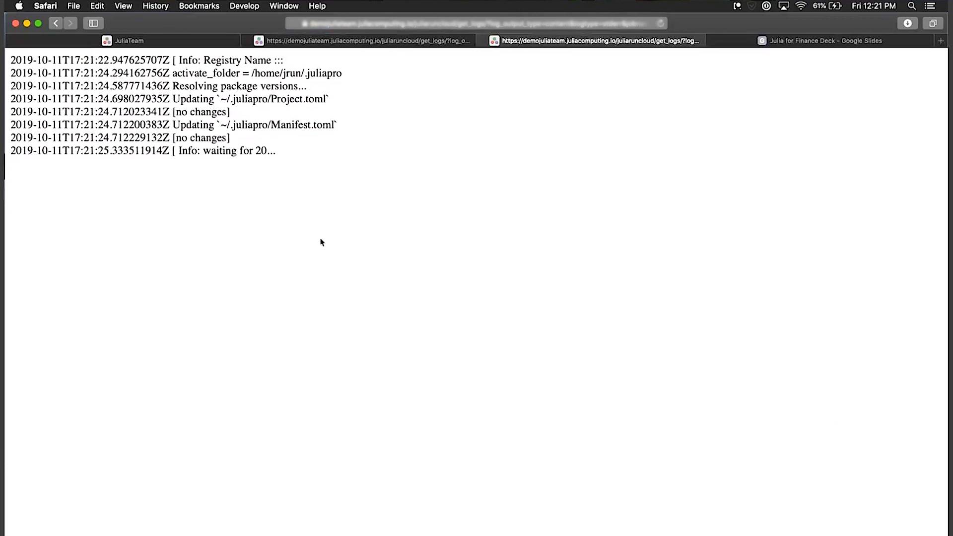
{"action": "double_click", "coordinate": [236, 151]}
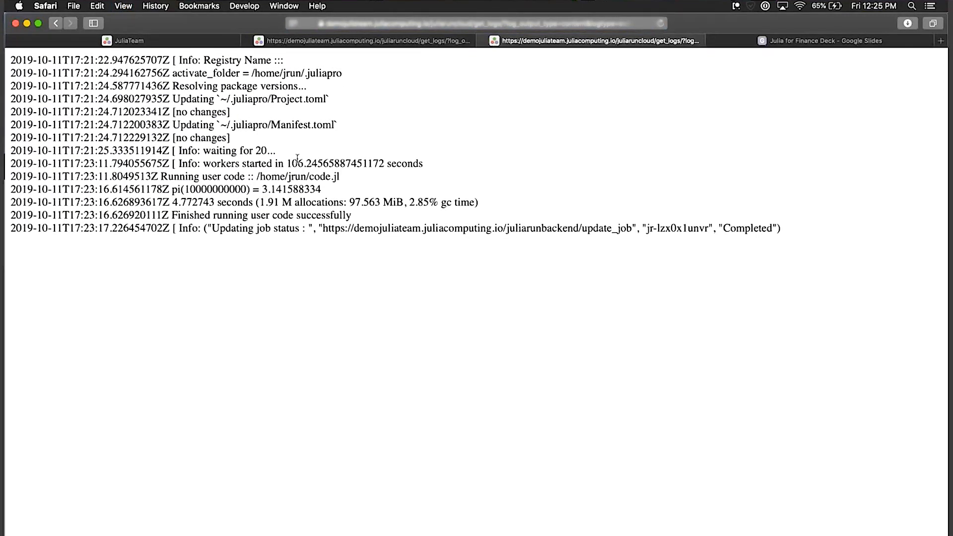
{"action": "left_click_drag", "start_coordinate": [284, 163], "coordinate": [423, 163]}
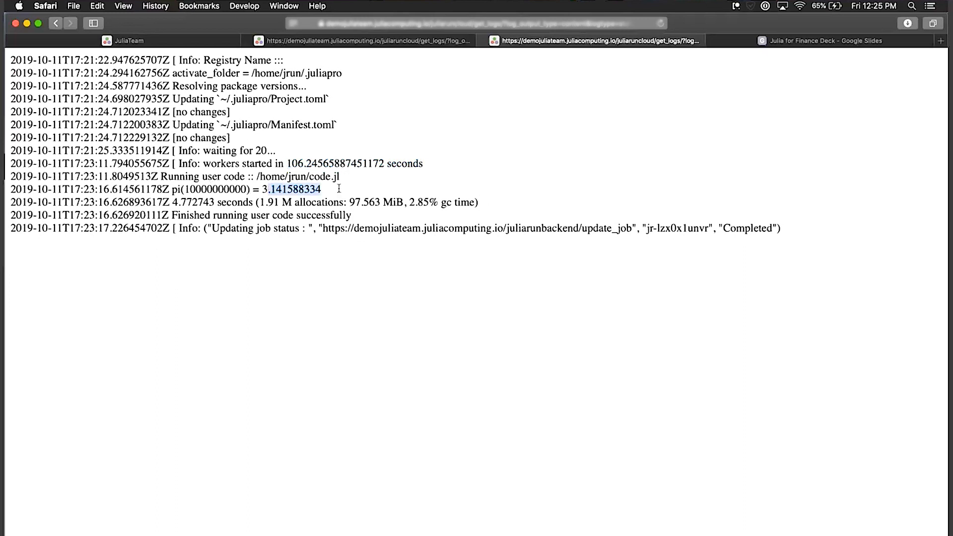
{"action": "mouse_move", "coordinate": [327, 193]}
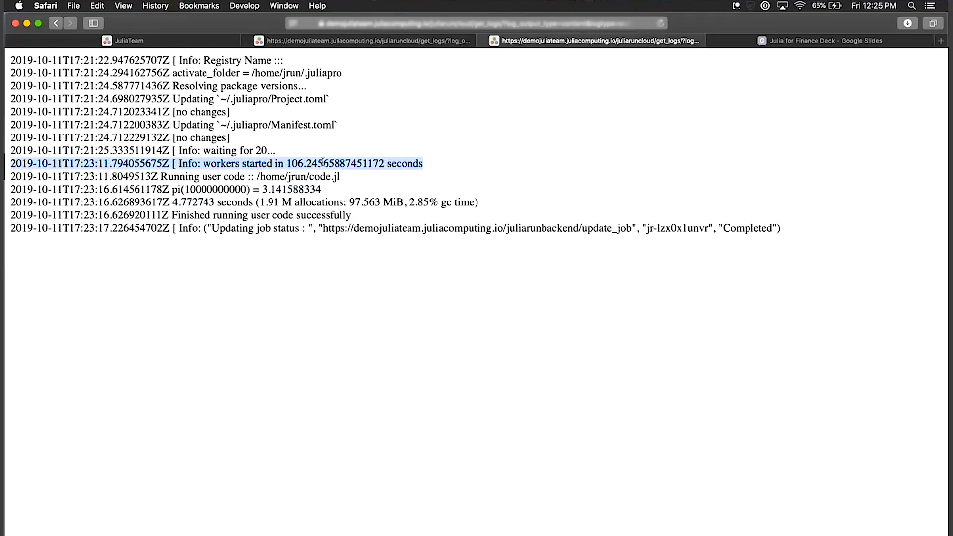
{"action": "mouse_move", "coordinate": [339, 240]}
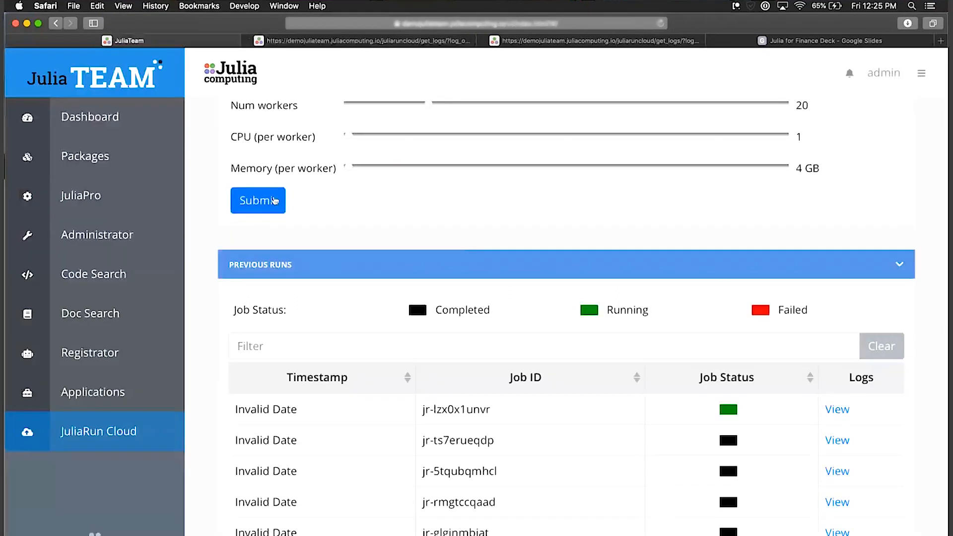
Resubmit the 20-worker pi job and view its log showing workers started in ~12 seconds
{"action": "left_click", "coordinate": [267, 201]}
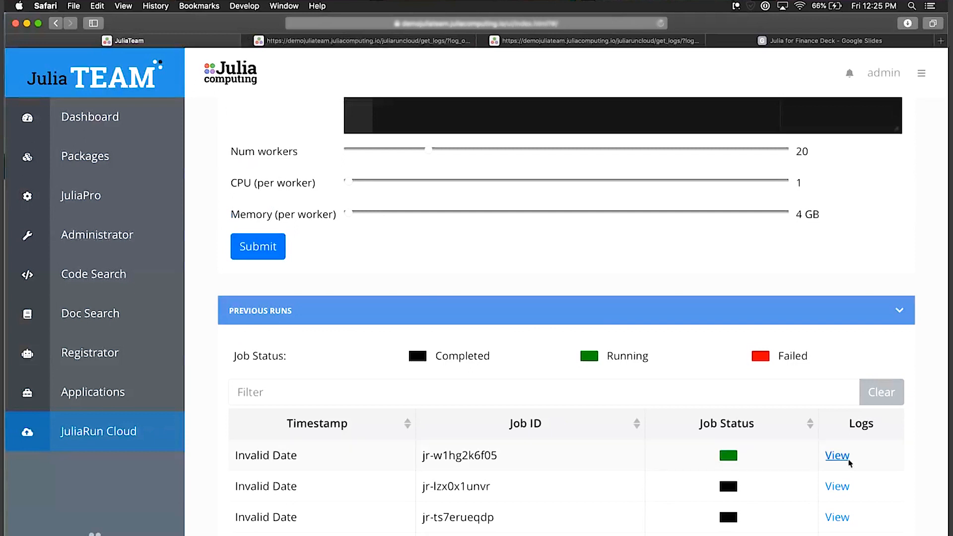
{"action": "left_click", "coordinate": [838, 455]}
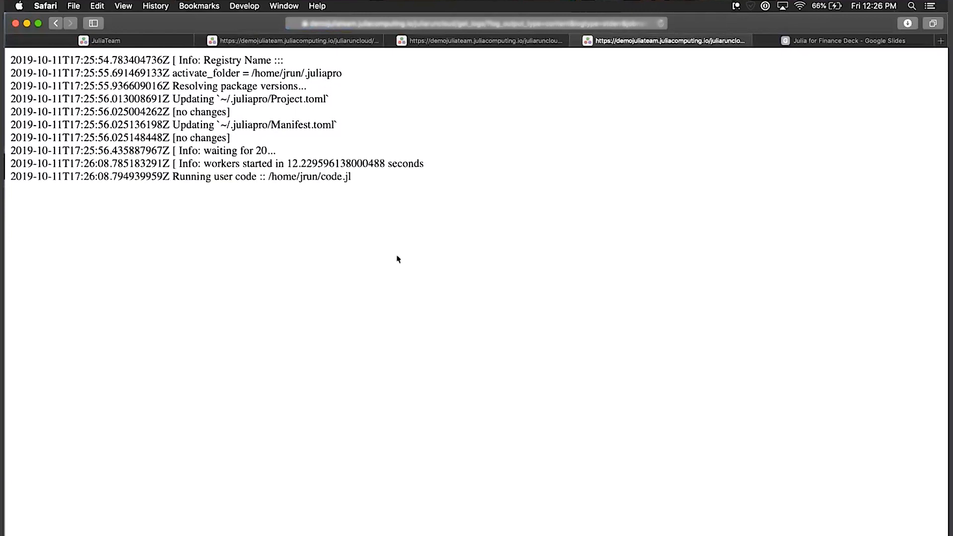
{"action": "left_click_drag", "start_coordinate": [282, 163], "coordinate": [423, 163]}
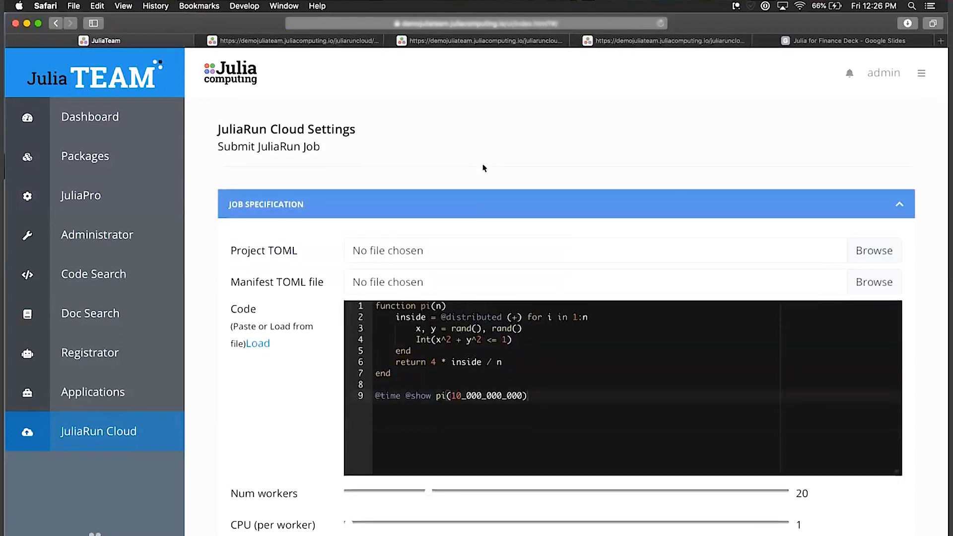
Open the Applications page listing jtcloudxgboostdemo and jtcloudmiletusdemo
{"action": "left_click", "coordinate": [93, 392]}
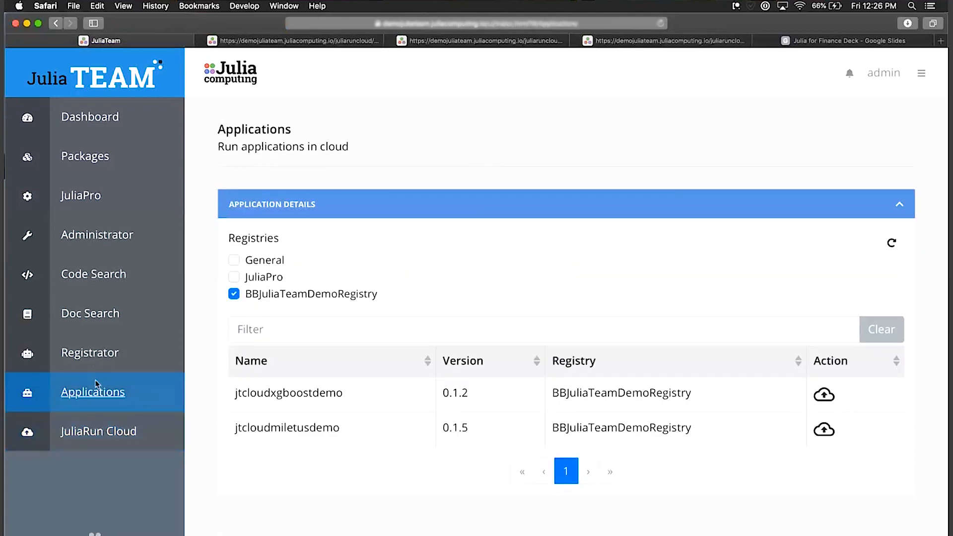
{"action": "mouse_move", "coordinate": [825, 395]}
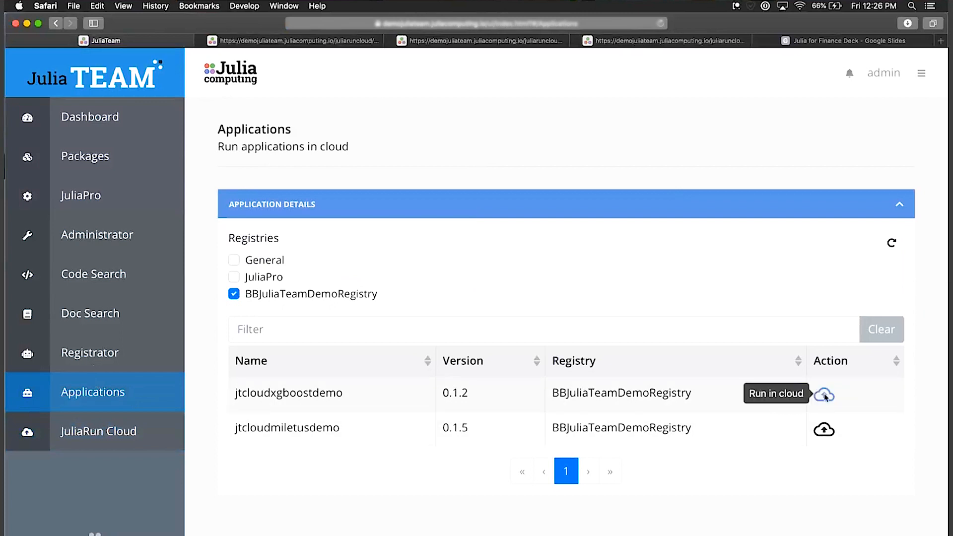
{"action": "mouse_move", "coordinate": [825, 396]}
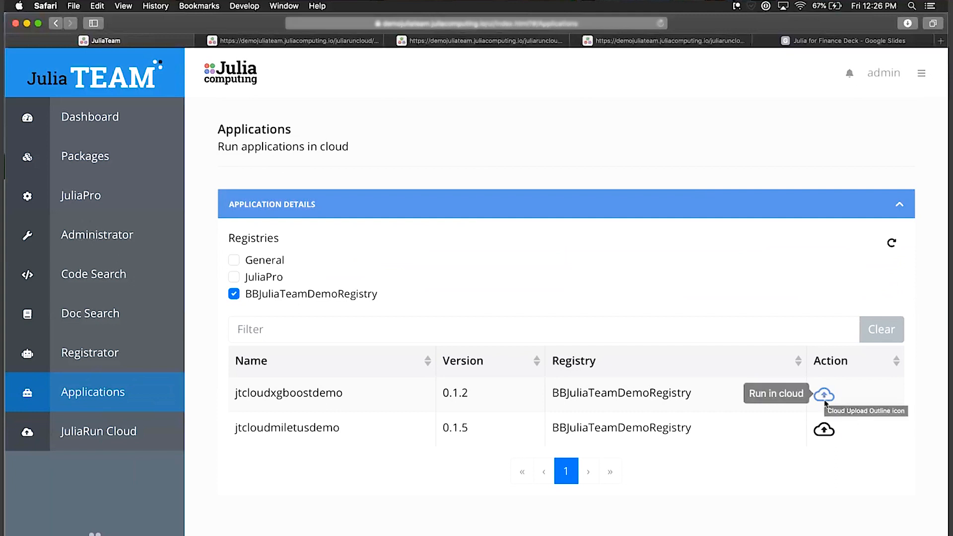
{"action": "left_click", "coordinate": [825, 394]}
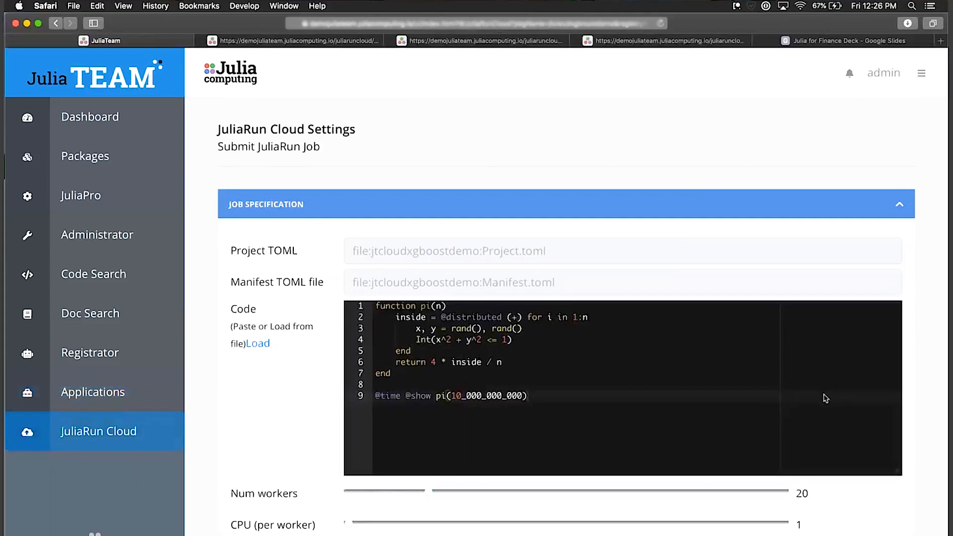
{"action": "mouse_move", "coordinate": [467, 298]}
{"action": "type", "text": "includue(\"bin/main"}
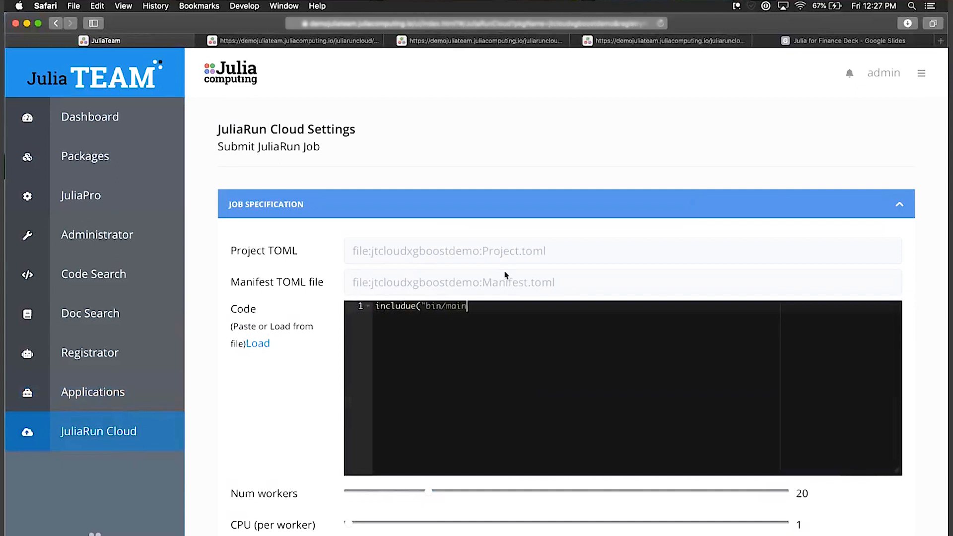
{"action": "type", "text": ".jl\")"}
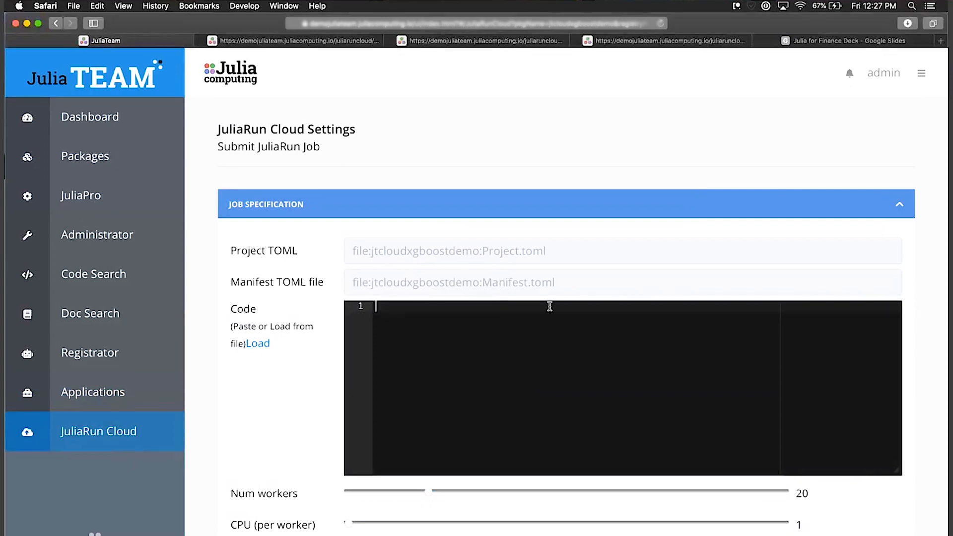
{"action": "mouse_move", "coordinate": [106, 406]}
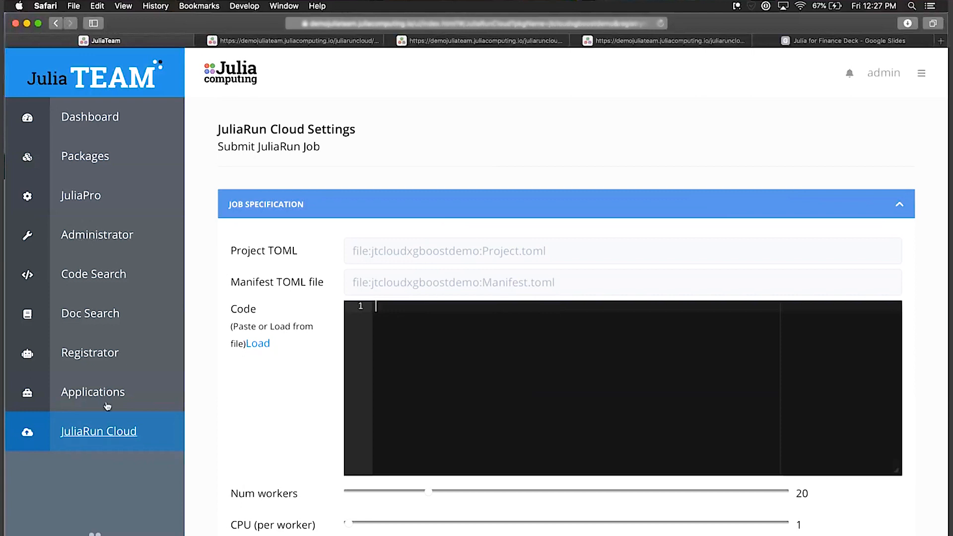
{"action": "left_click", "coordinate": [93, 392]}
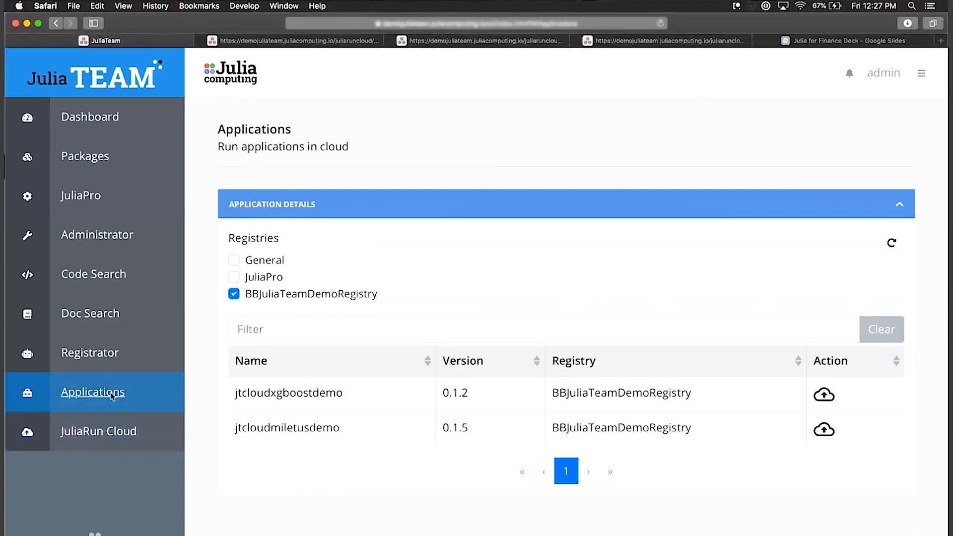